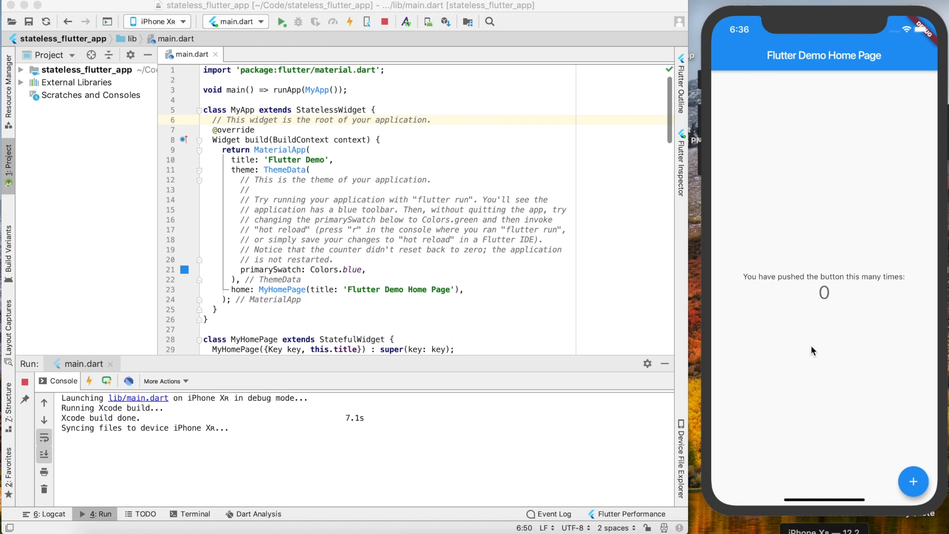
Step: Increment the demo counter in the simulator and scroll main.dart down to the build method's Column children
left_click(913, 481)
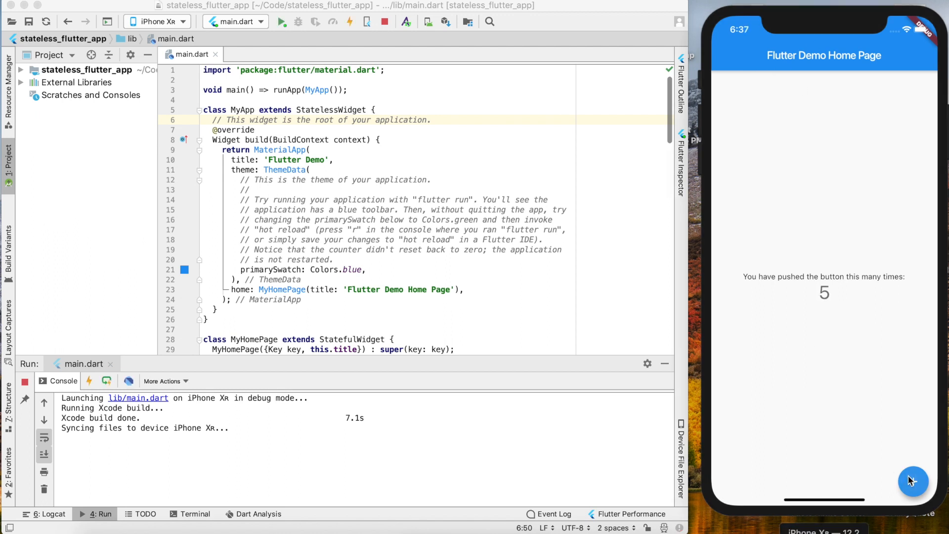
mouse_move(814, 323)
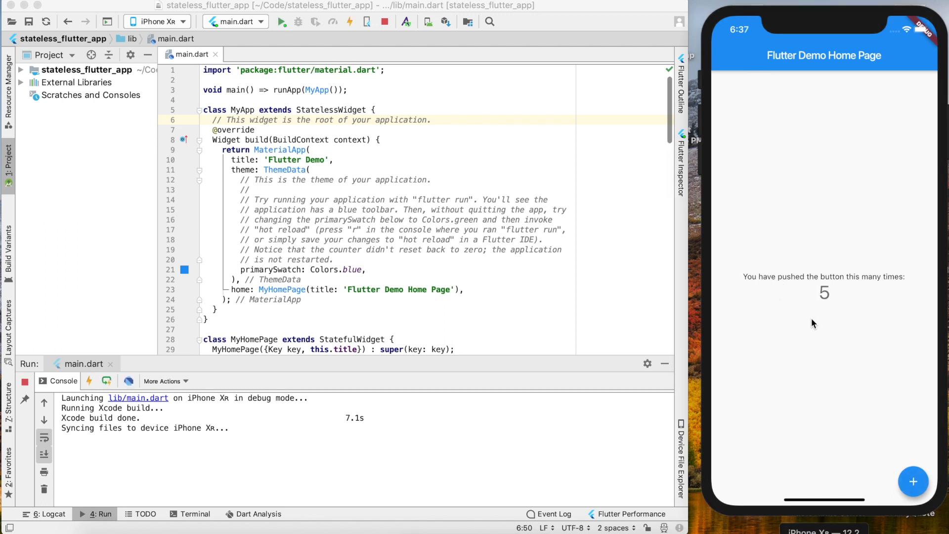
mouse_move(532, 199)
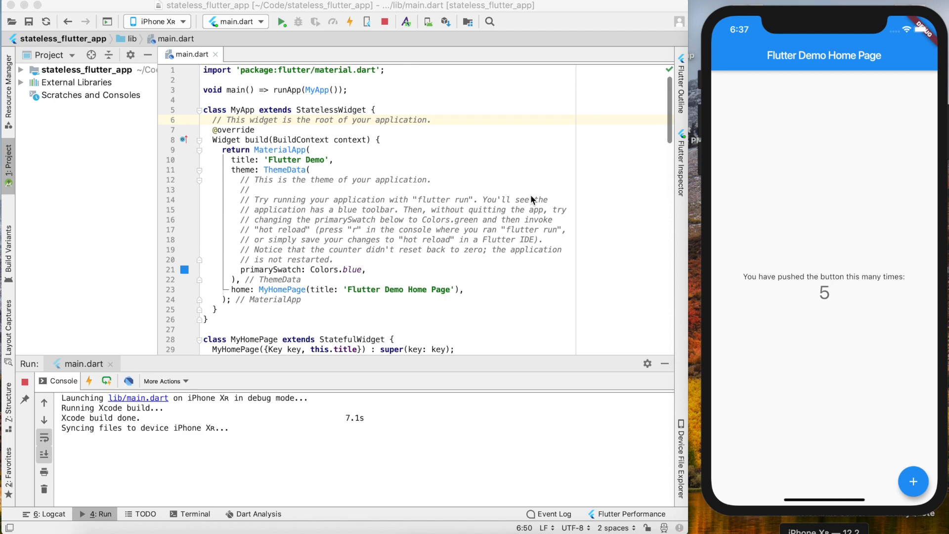
scroll("down", 3)
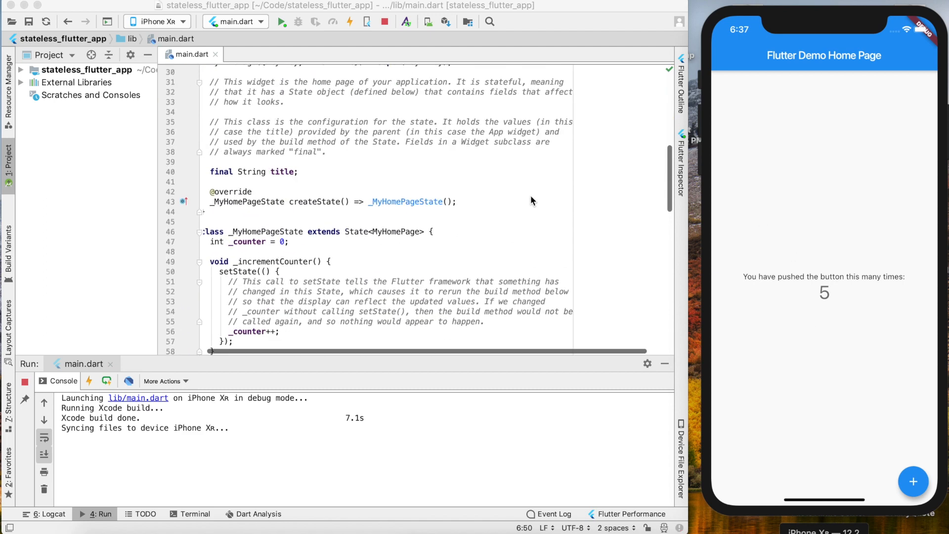
scroll("down", 3)
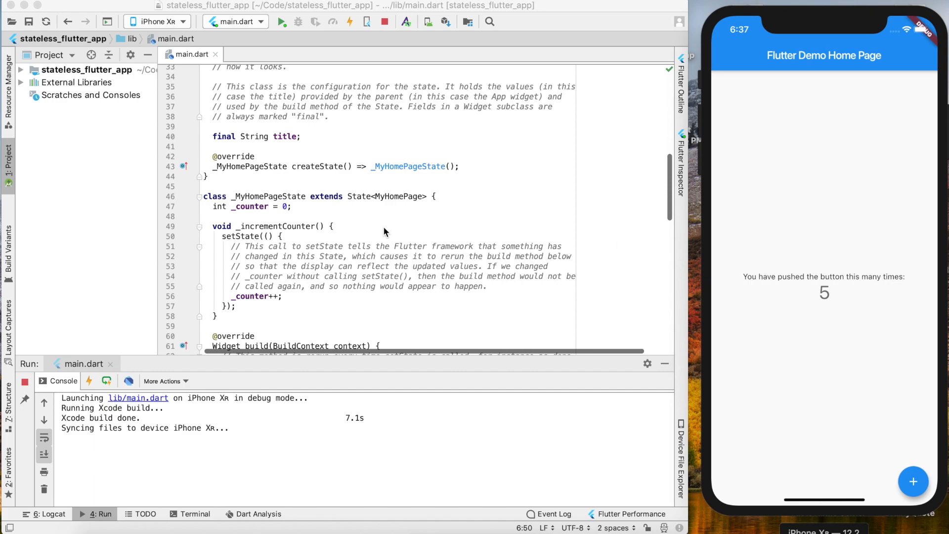
scroll("down", 3)
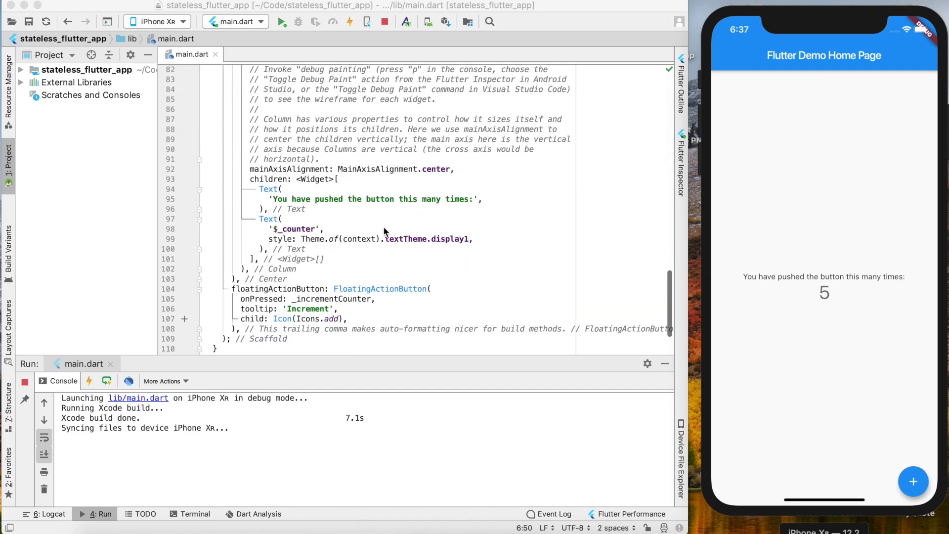
scroll("down", 3)
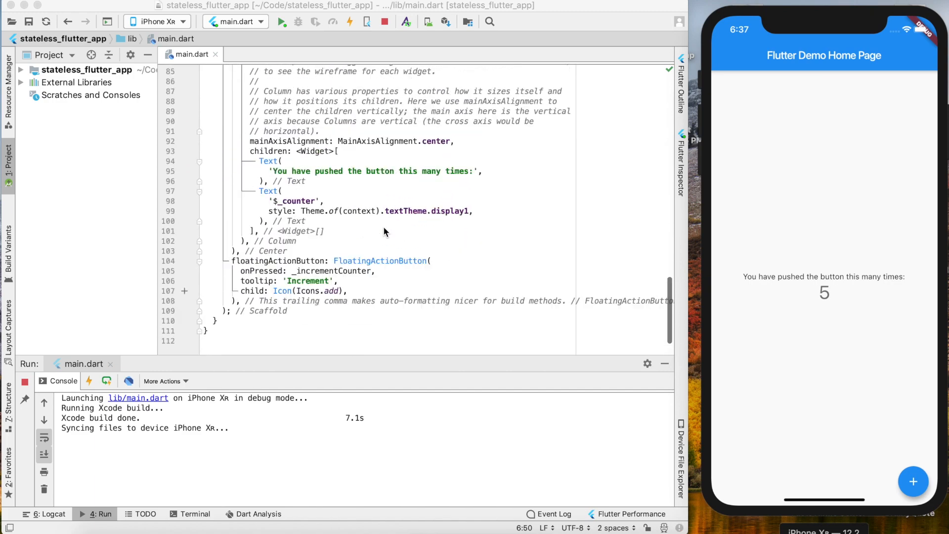
Step: Change the counter label to "You have pushed button:" and hot restart so the simulator shows it
left_click(455, 201)
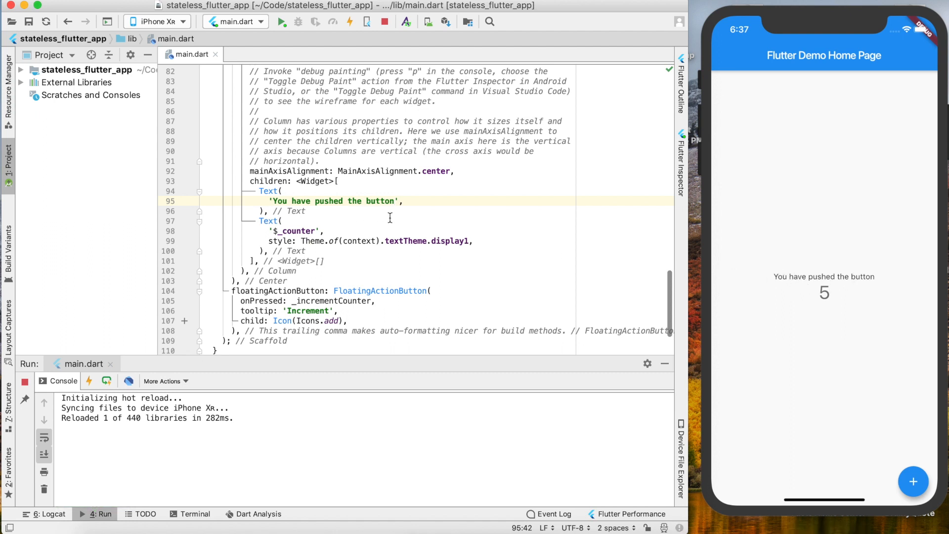
key("Backspace")
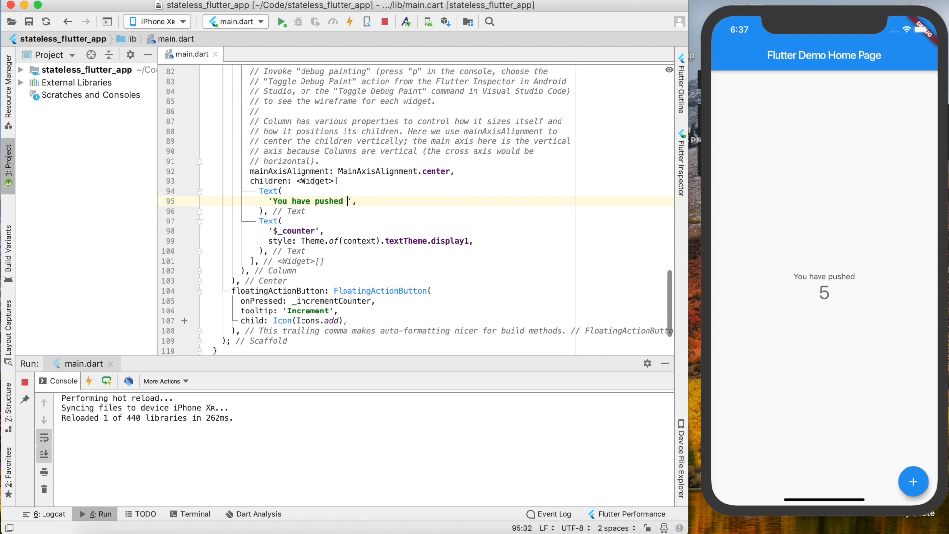
type("button")
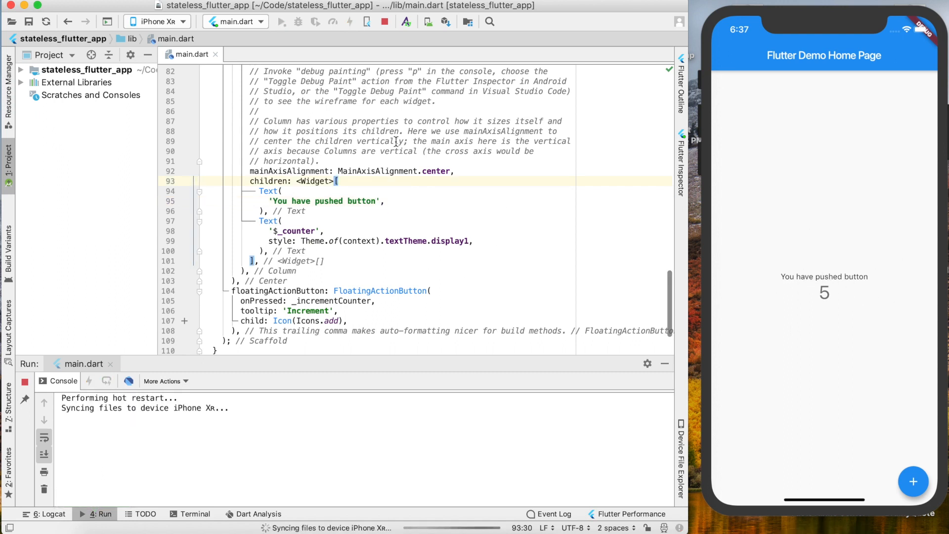
left_click(280, 22)
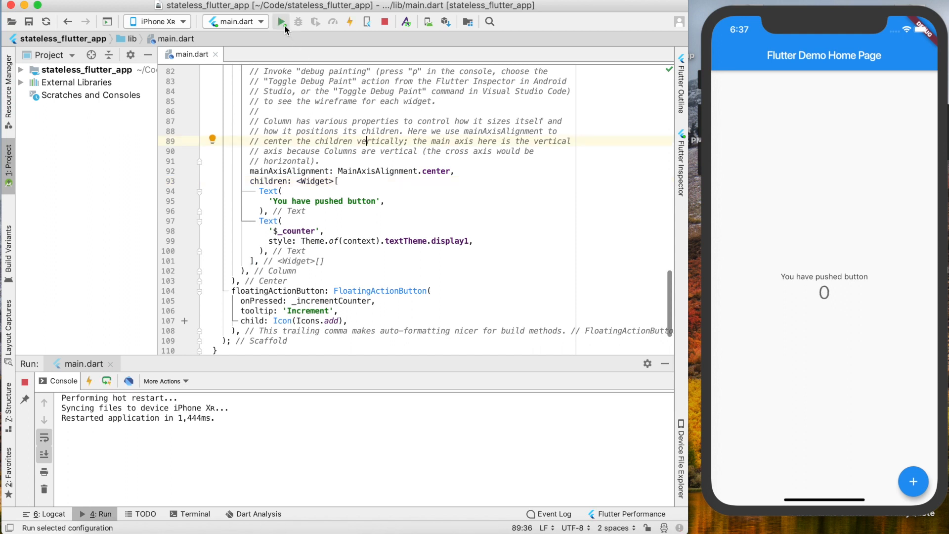
mouse_move(281, 22)
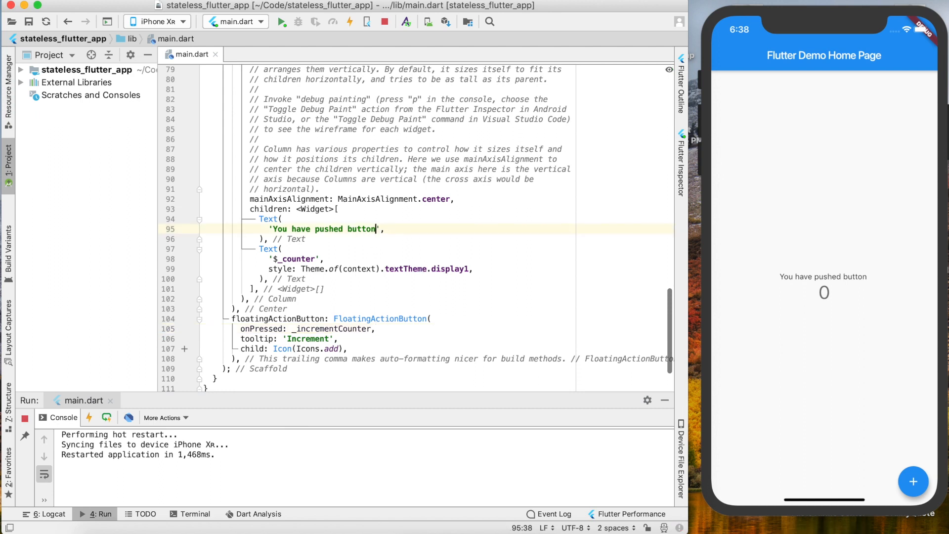
type(":")
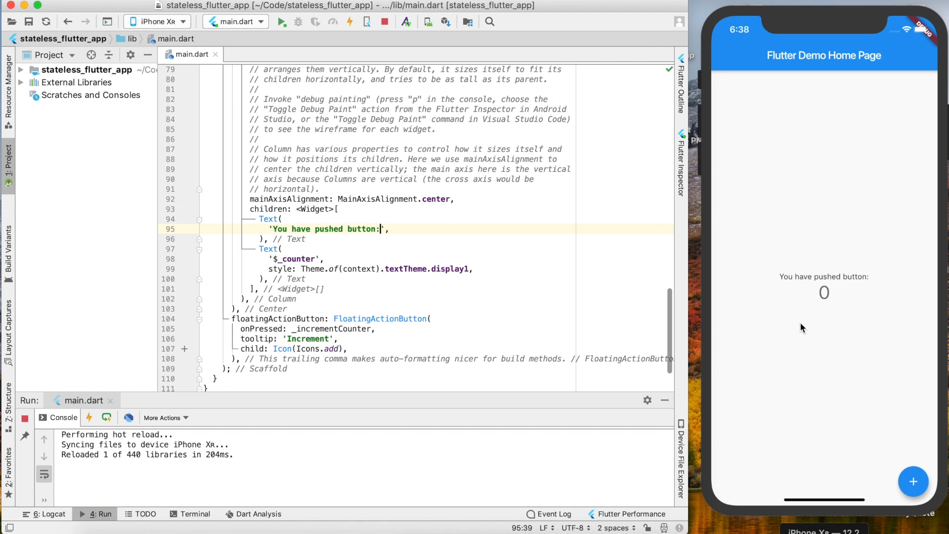
scroll("down", 3)
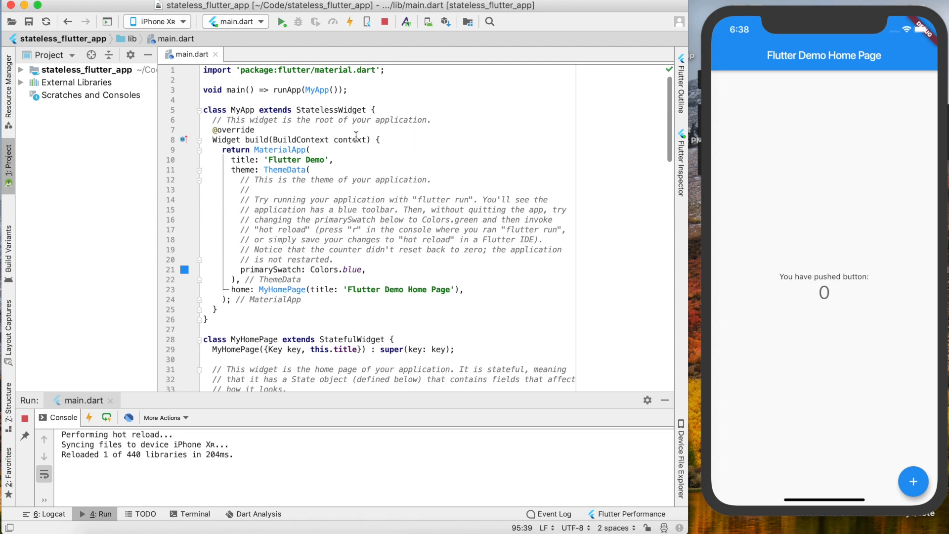
Step: Delete the MyApp class body and everything below it, leaving the import, main() and an empty MyApp
double_click(330, 110)
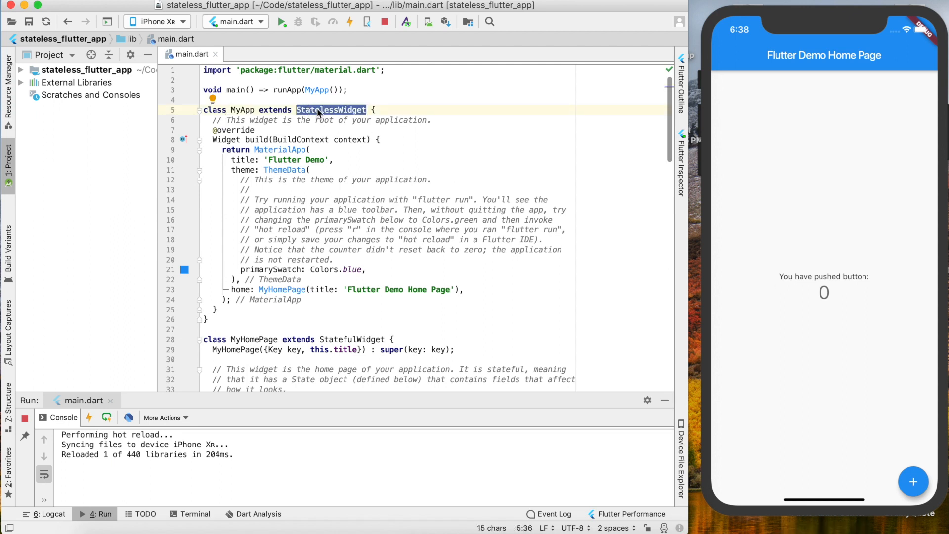
left_click_drag(213, 120, 275, 190)
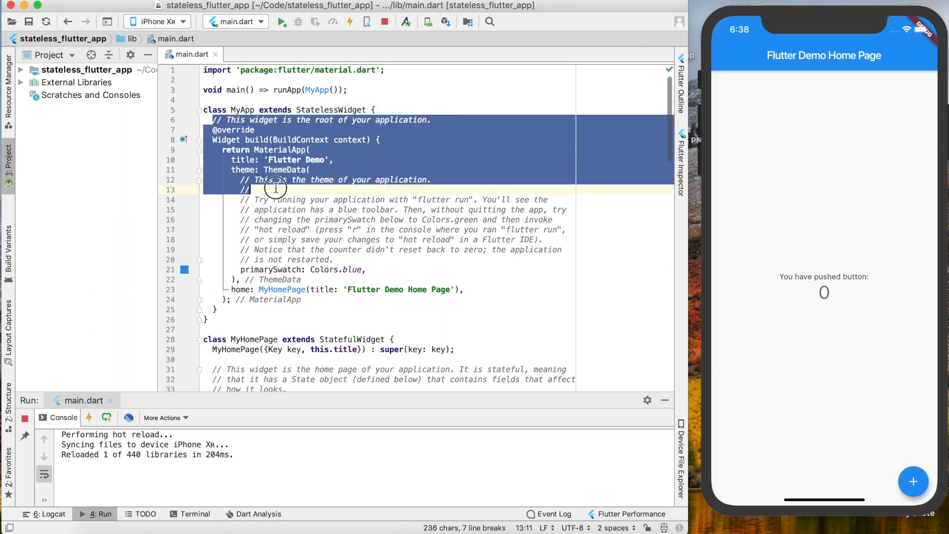
key("Delete")
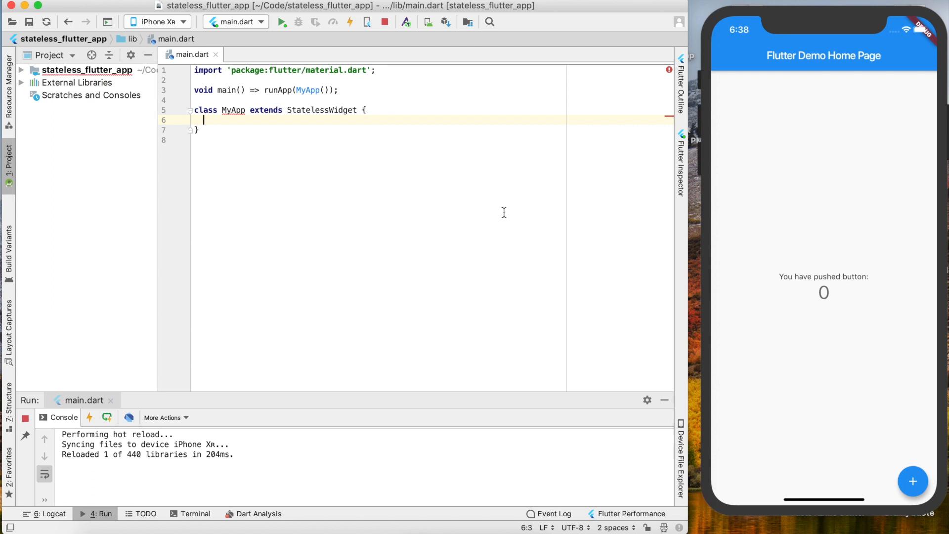
mouse_move(791, 272)
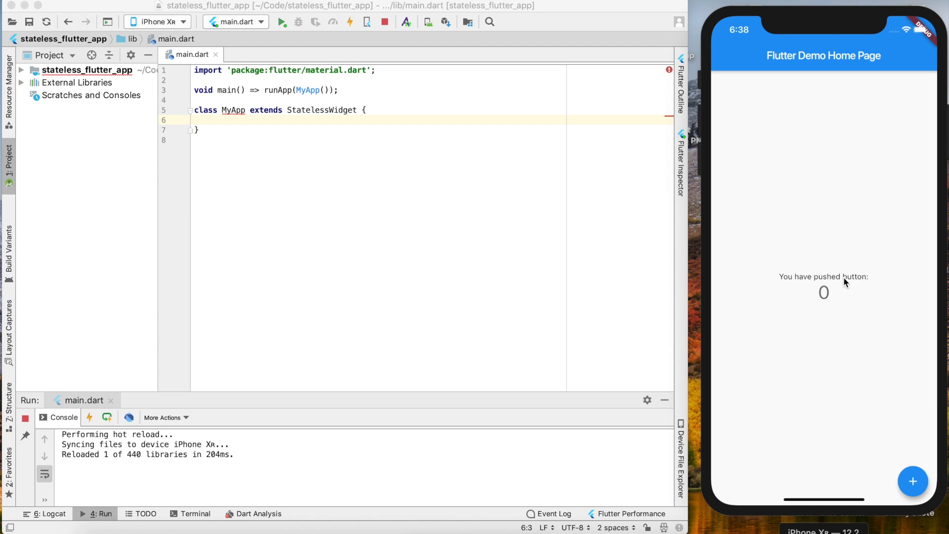
mouse_move(488, 199)
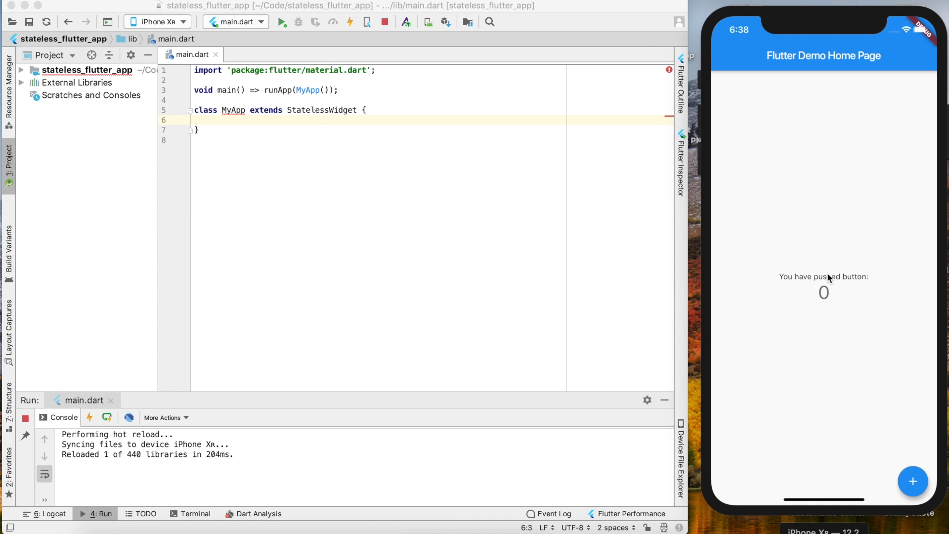
mouse_move(719, 288)
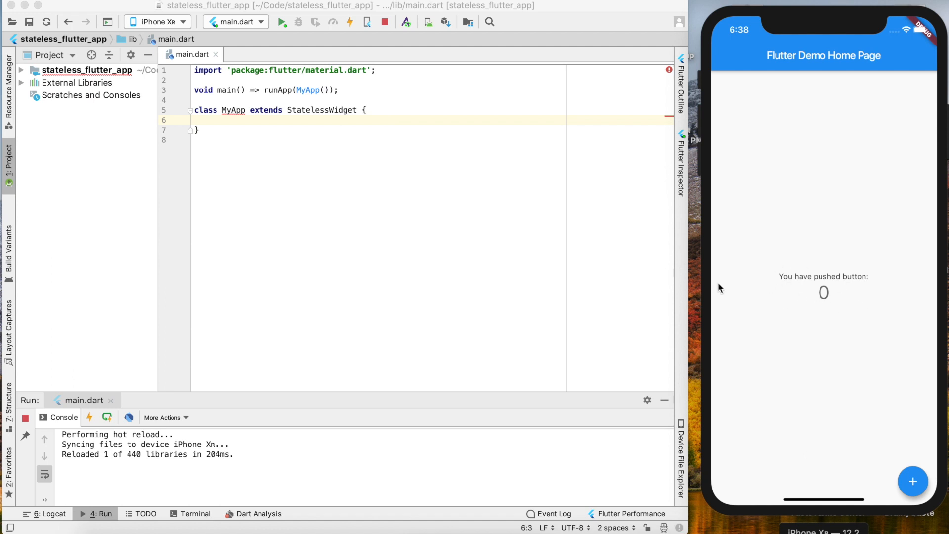
mouse_move(880, 293)
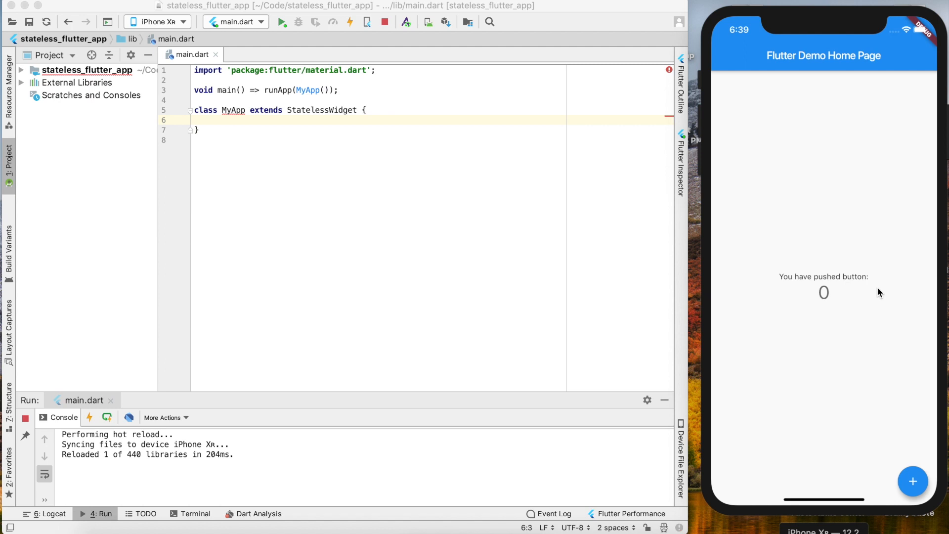
mouse_move(820, 298)
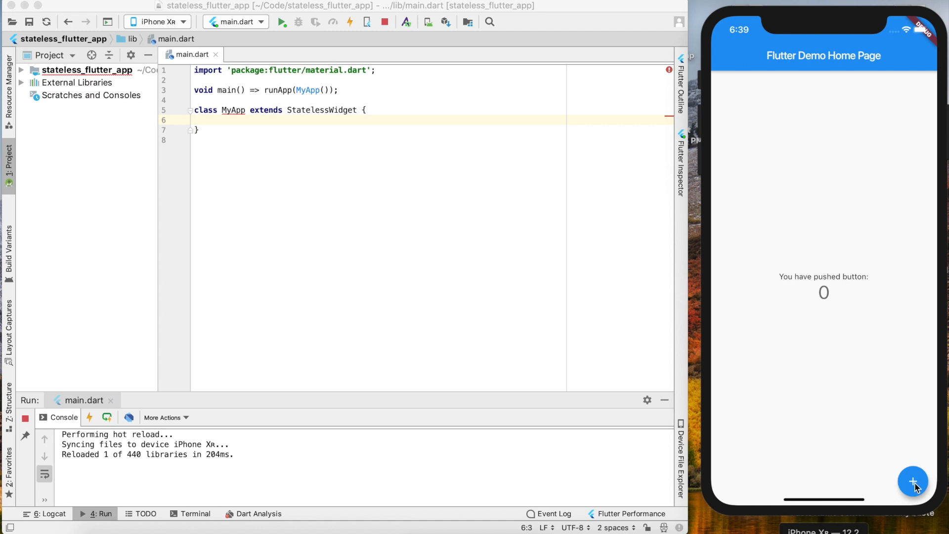
left_click(913, 480)
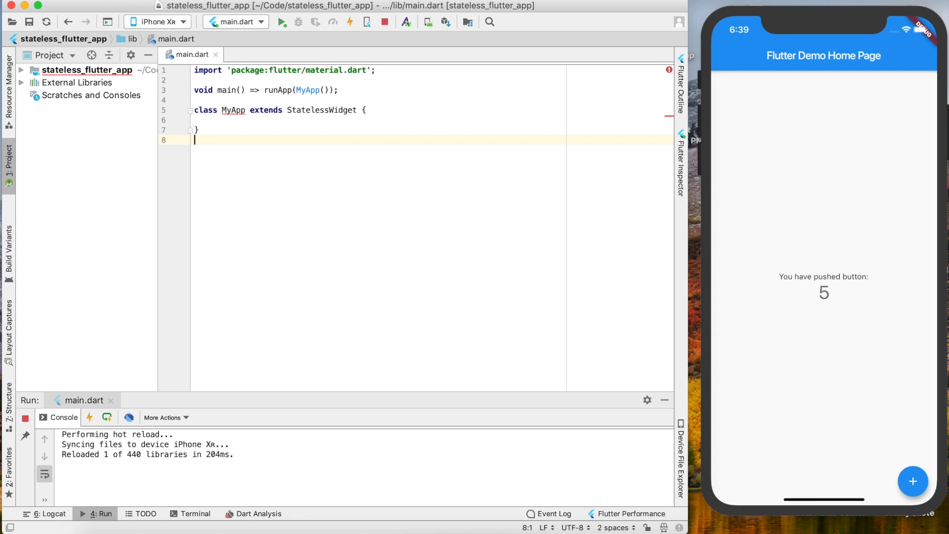
mouse_move(412, 221)
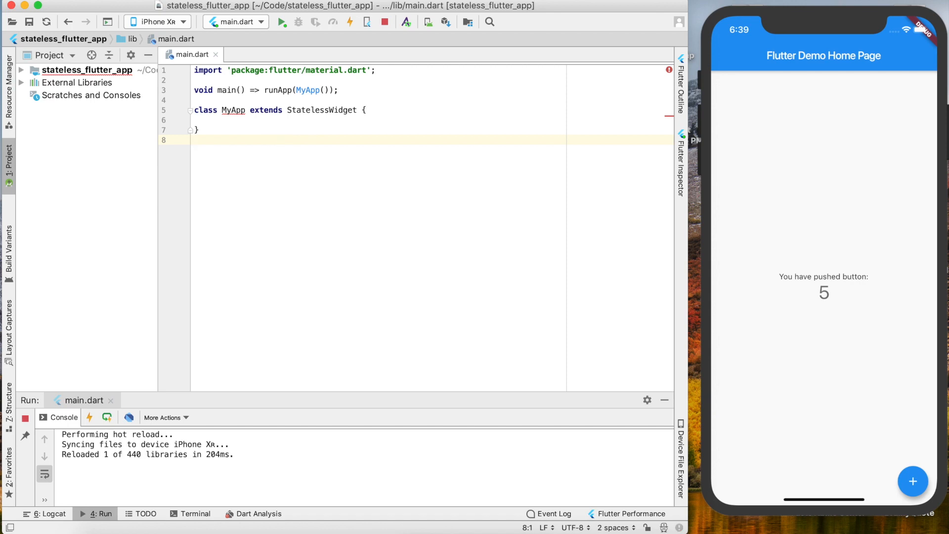
scroll("down", 3)
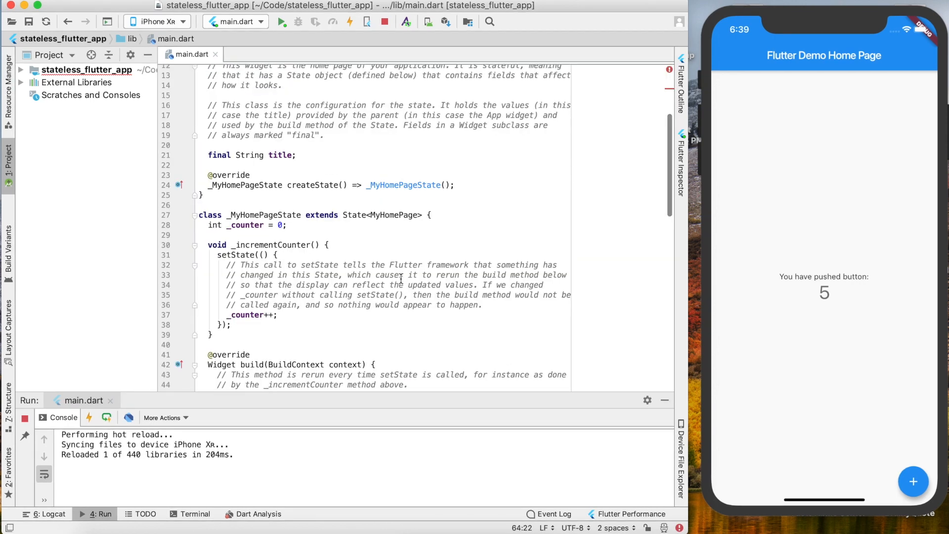
double_click(264, 237)
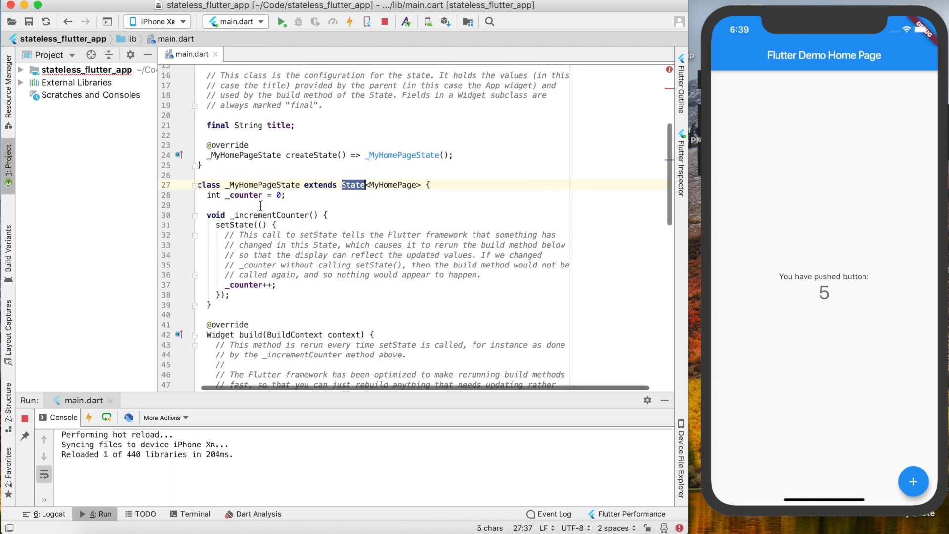
double_click(244, 195)
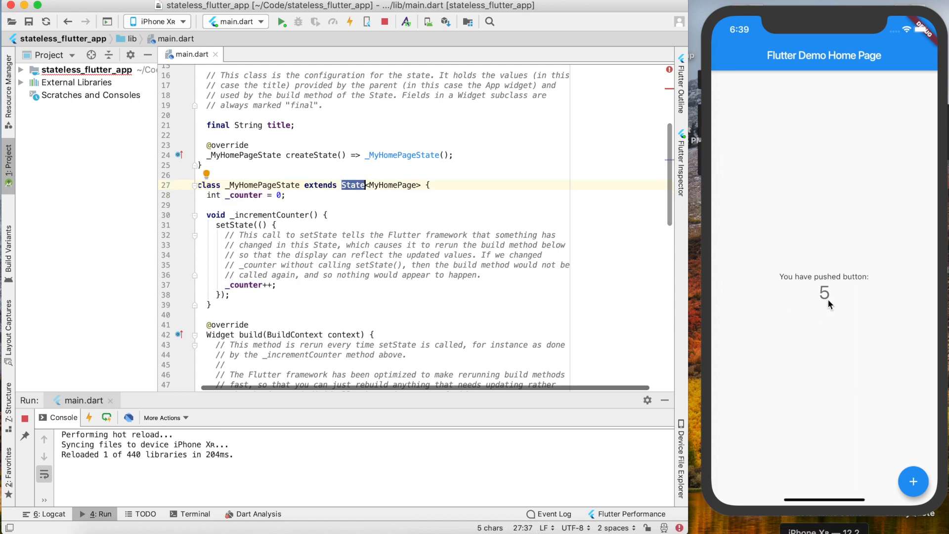
mouse_move(826, 319)
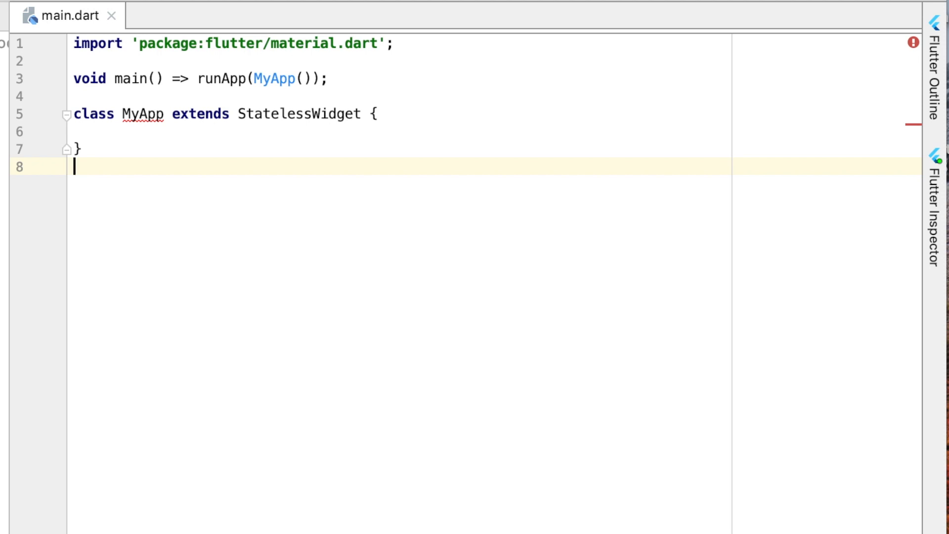
mouse_move(381, 341)
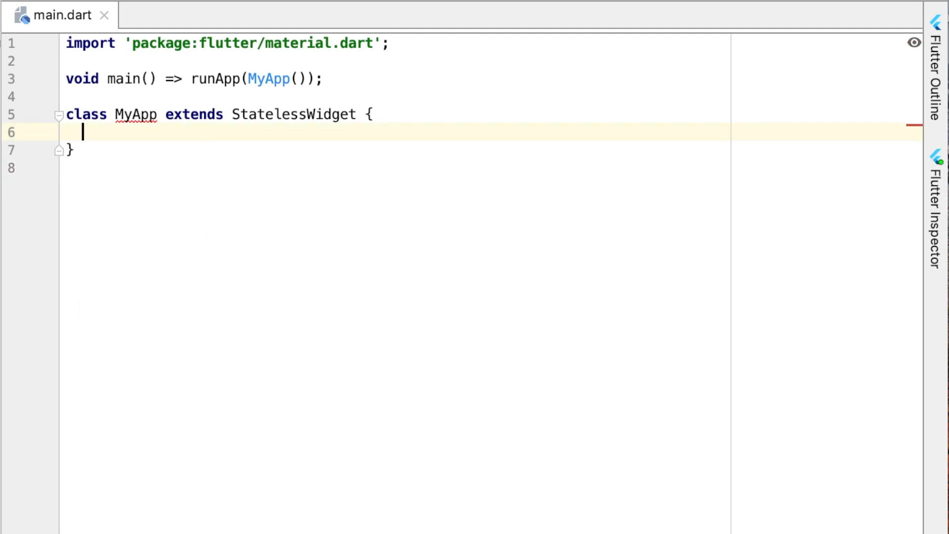
key("Enter")
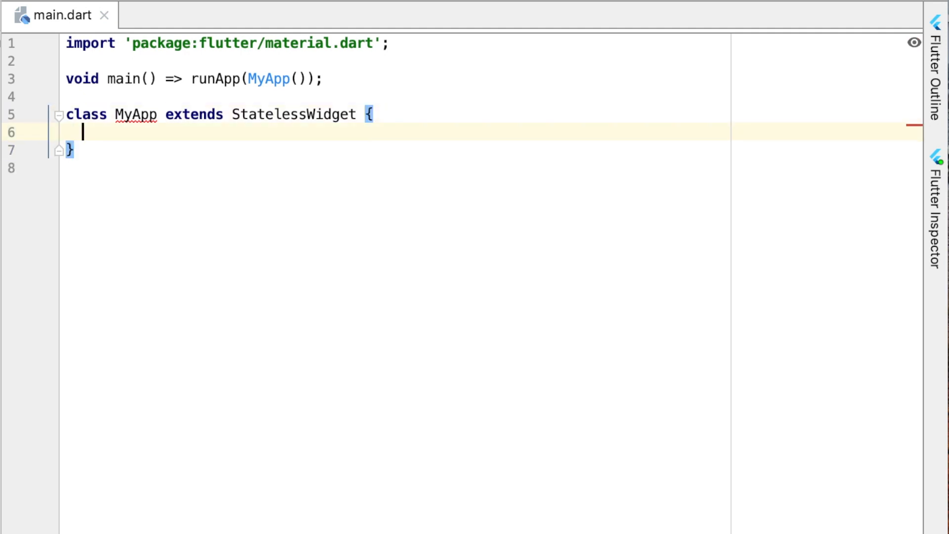
type("@override")
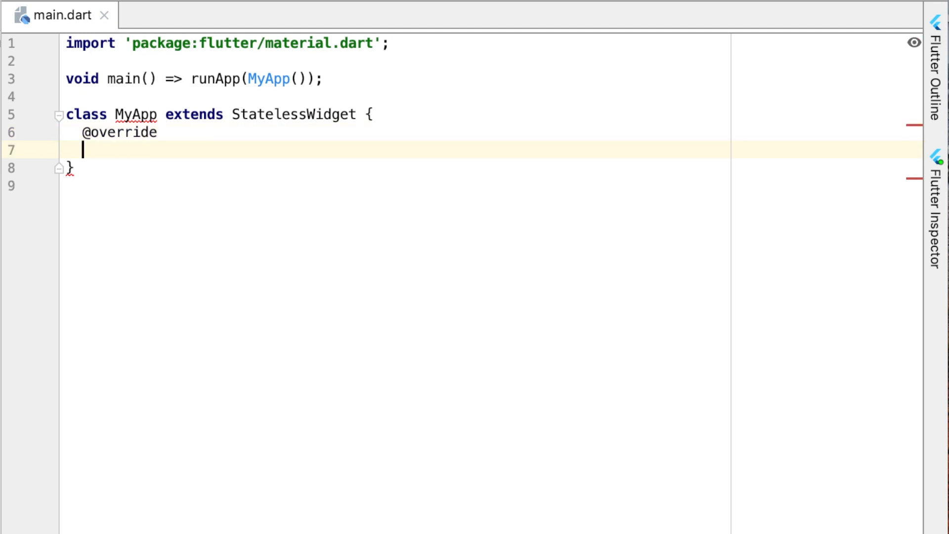
double_click(115, 133)
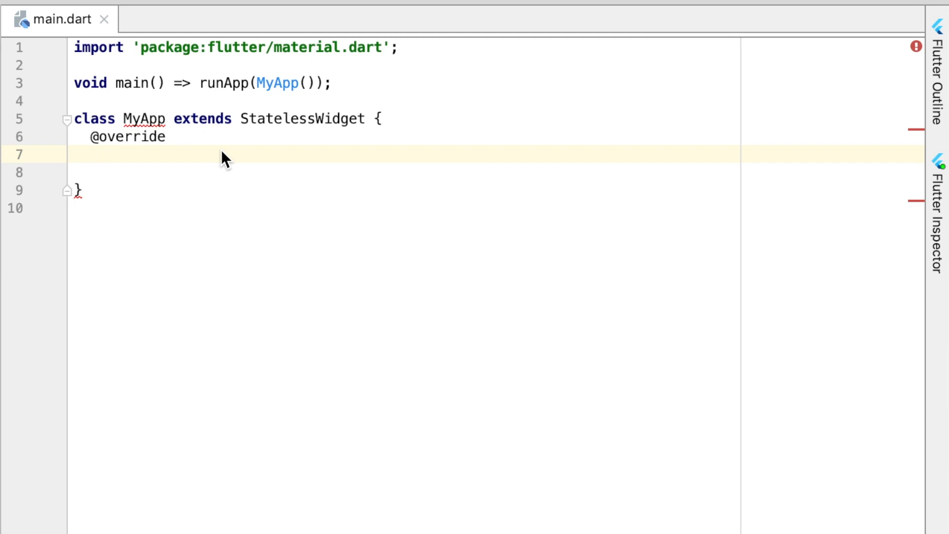
type("Widget build(BuildContext context) {")
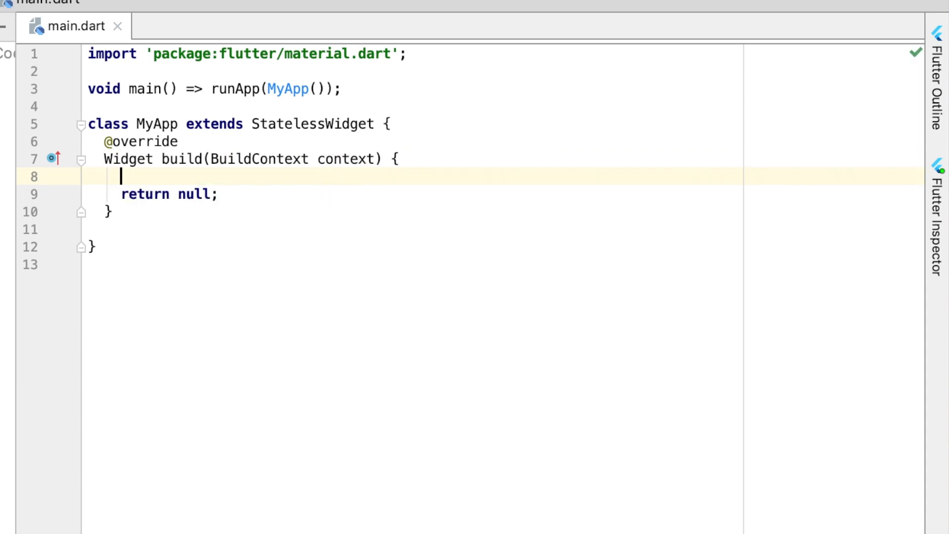
type("return Ma")
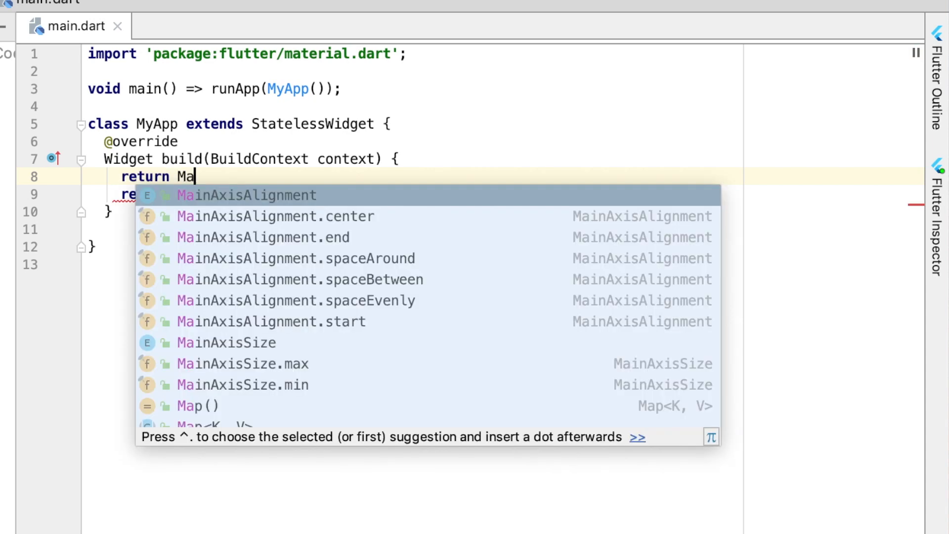
type("ter")
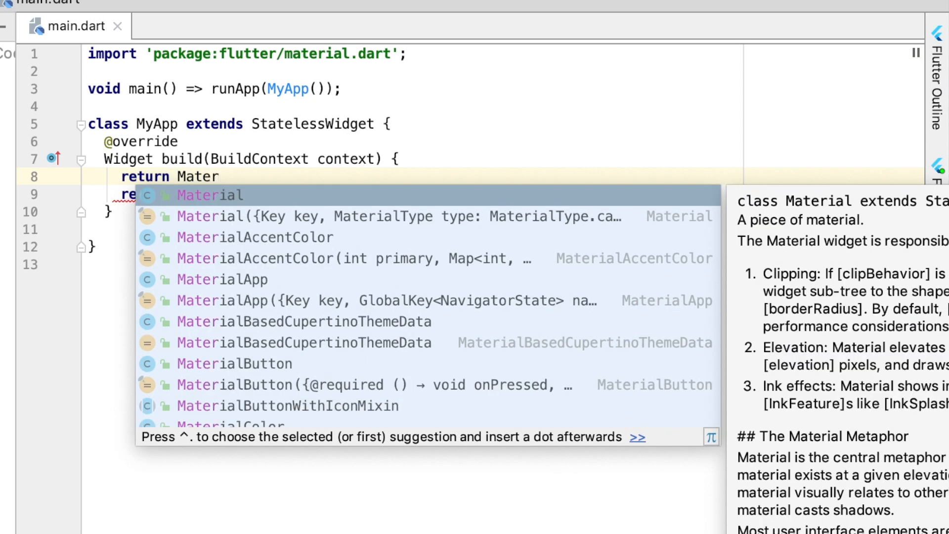
left_click(221, 279)
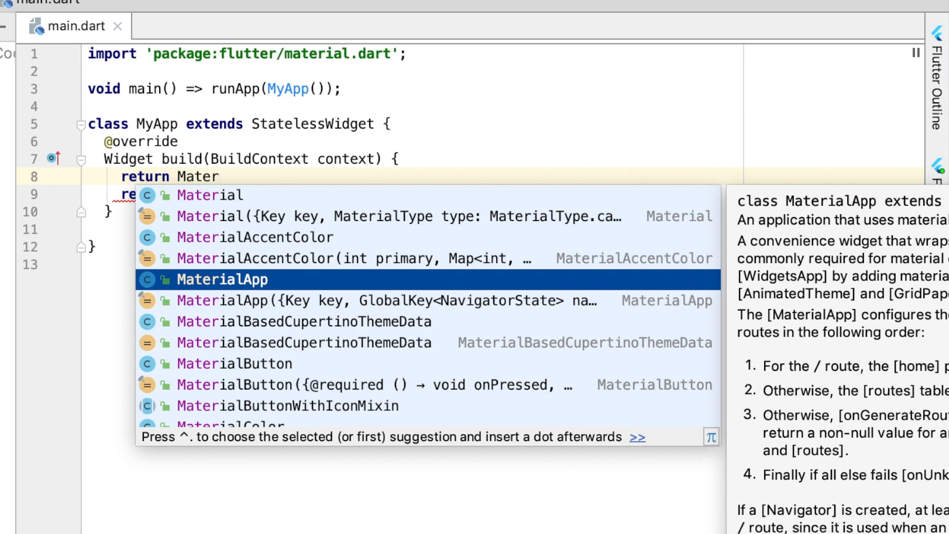
left_click(221, 279)
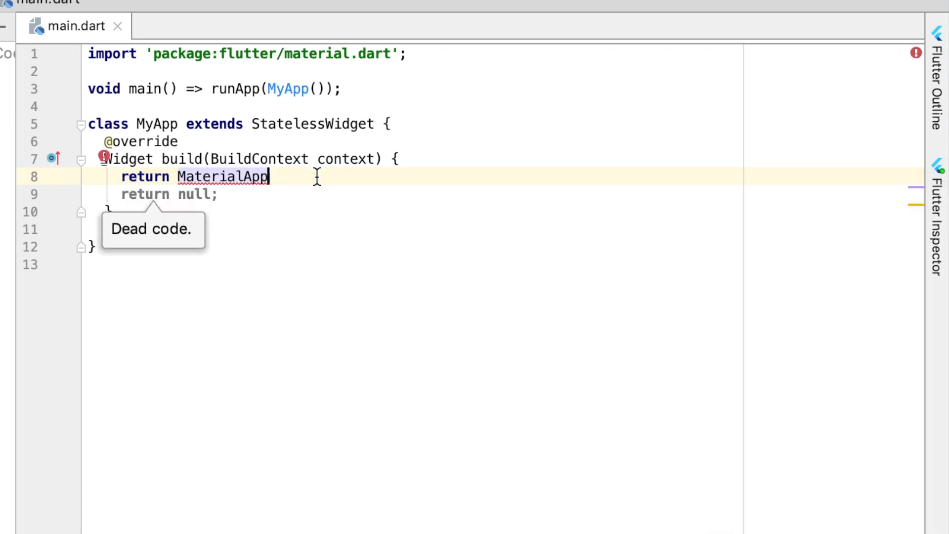
type("(")
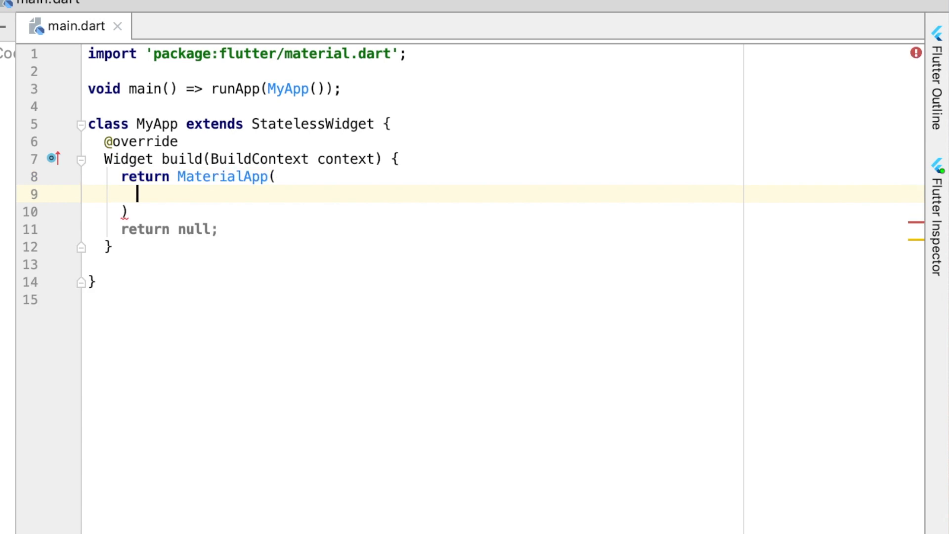
Step: Give the MaterialApp title 'Any titel' and a home Scaffold()
type("title: ,")
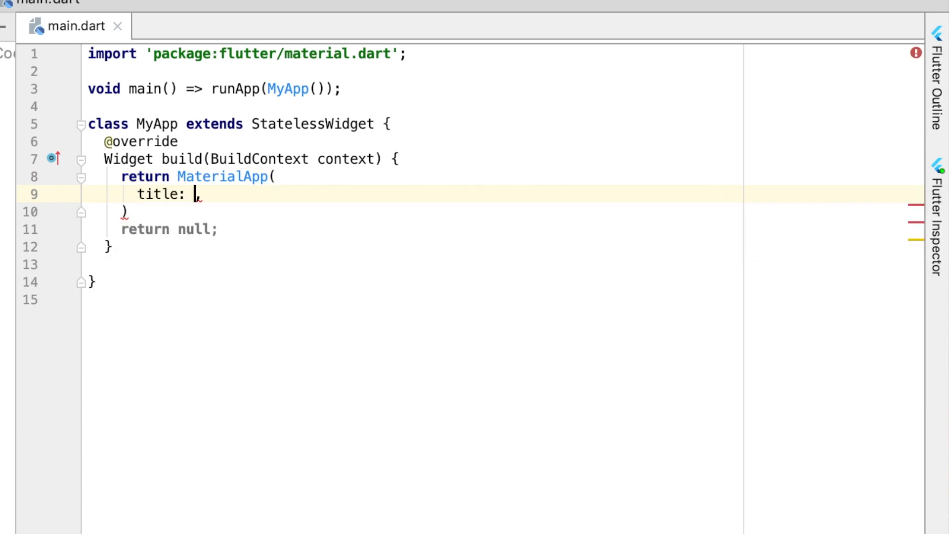
mouse_move(313, 176)
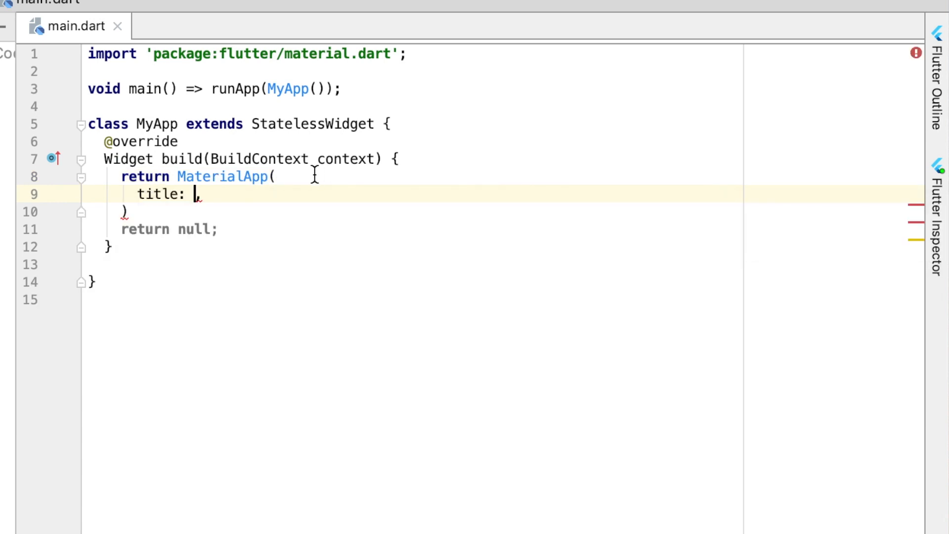
type(";")
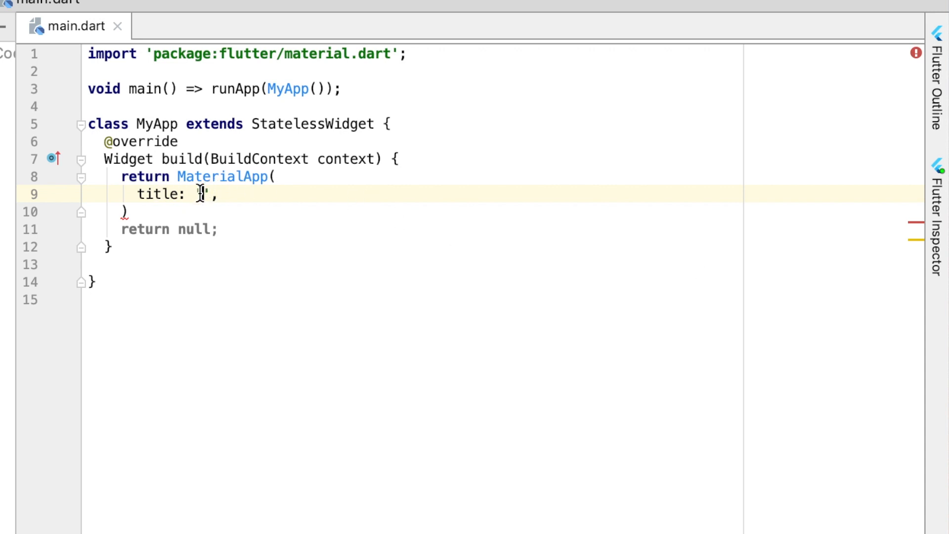
type("Any titel")
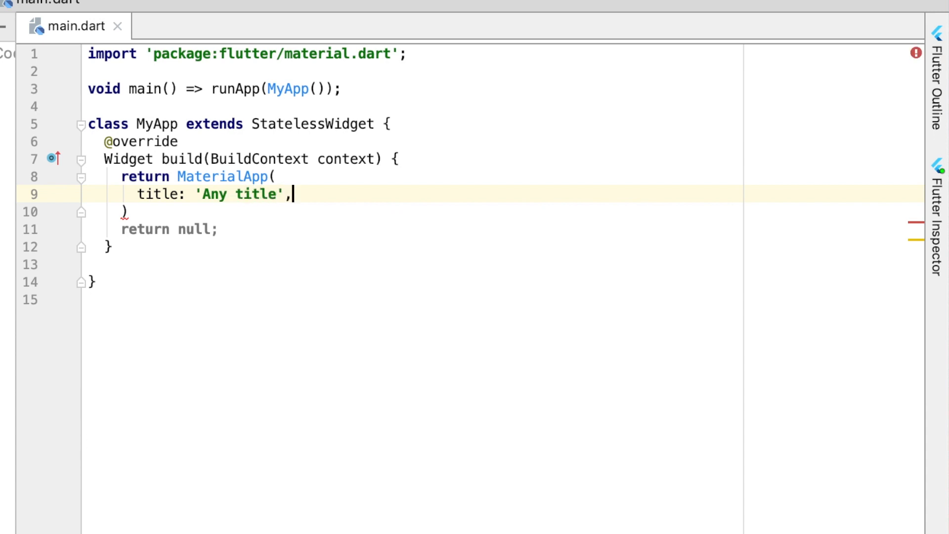
key("Enter")
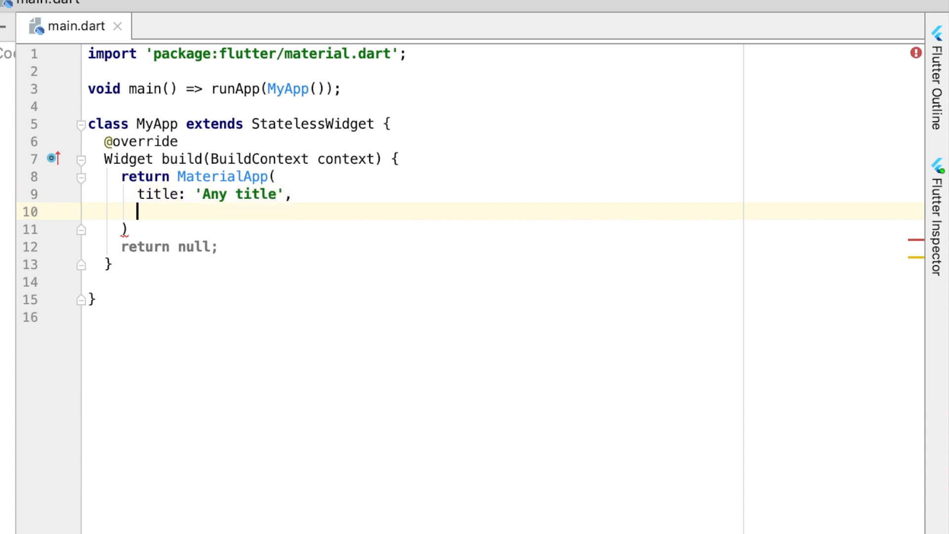
type("home:")
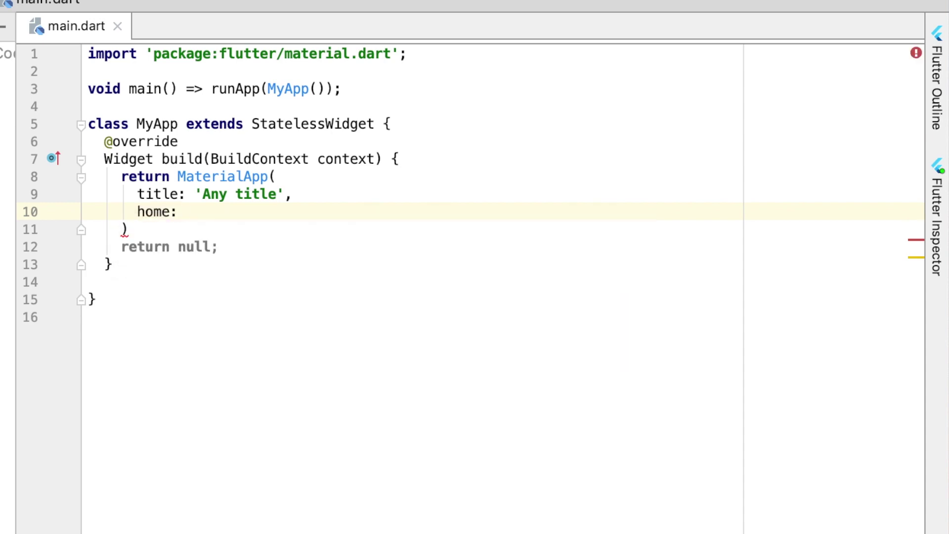
type("Scaffold(")
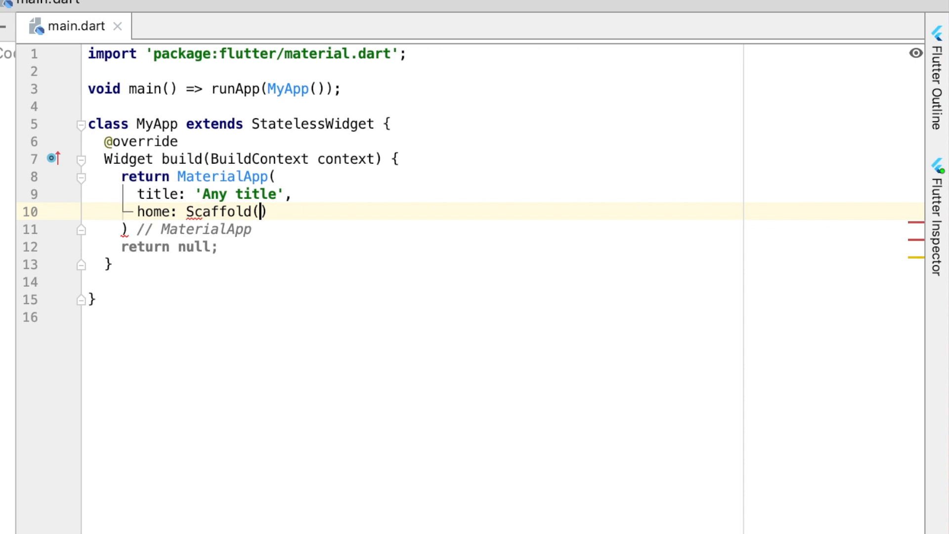
key("Enter")
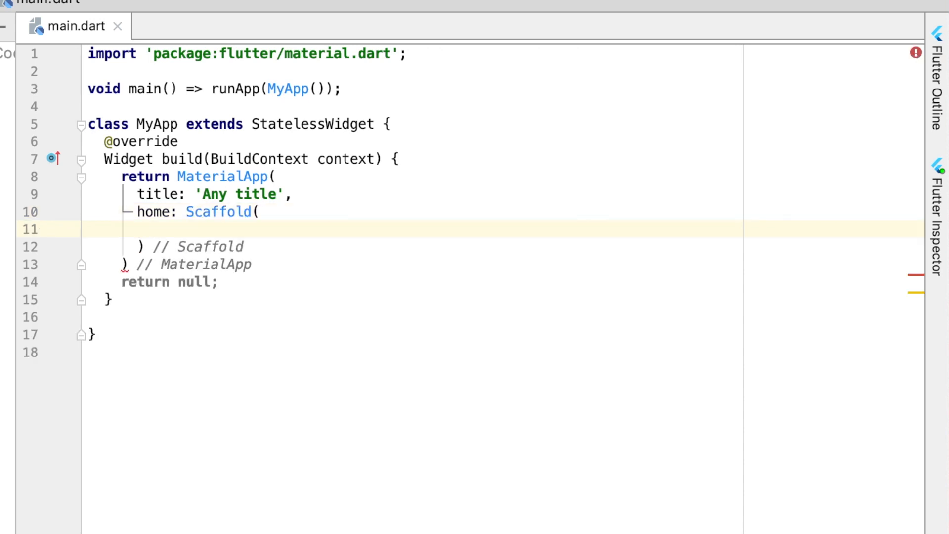
Step: Give the Scaffold an AppBar with title Text("My new App") and close the MaterialApp statement with a semicolon
type("appBar: ,")
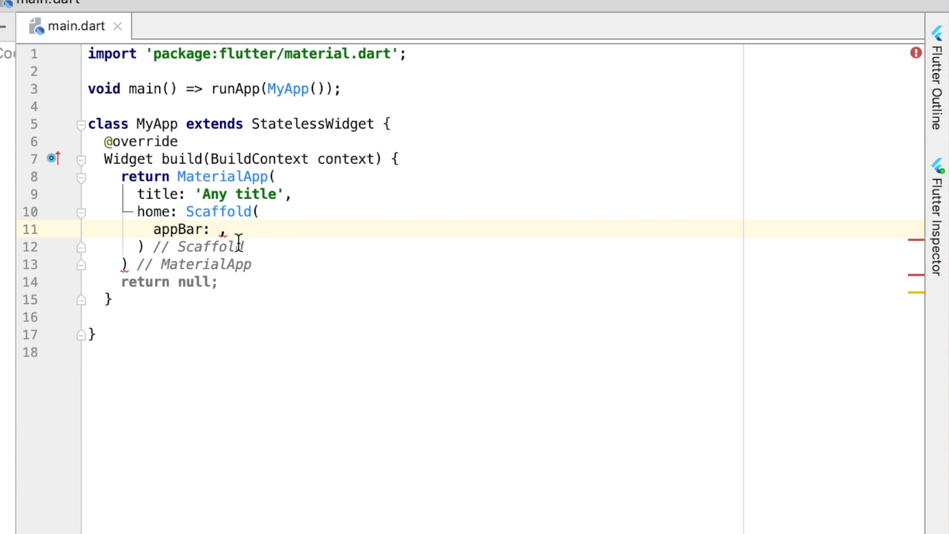
mouse_move(327, 270)
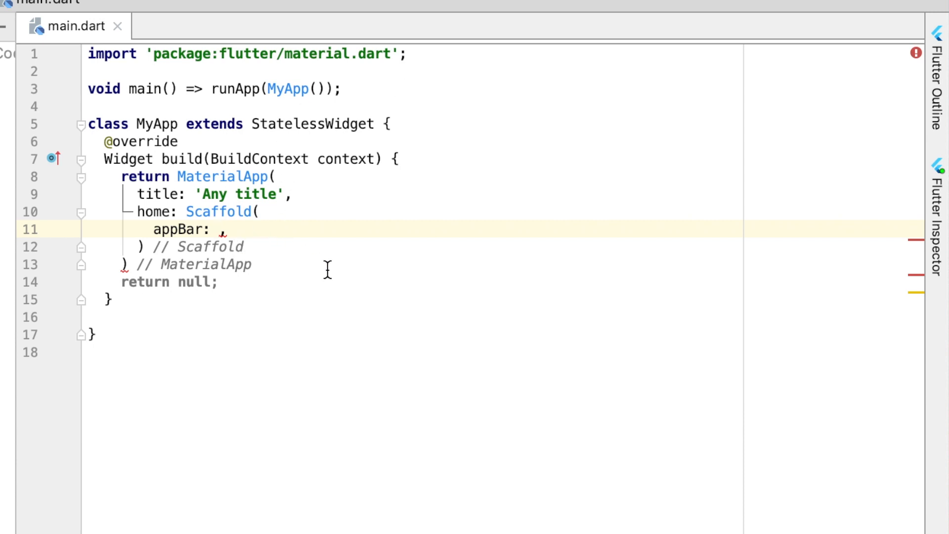
type("AppBar(")
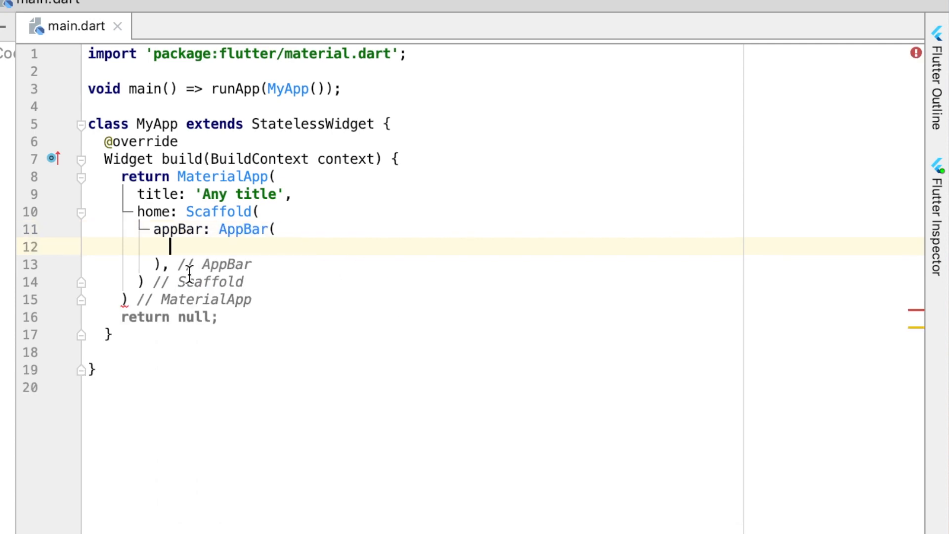
mouse_move(380, 355)
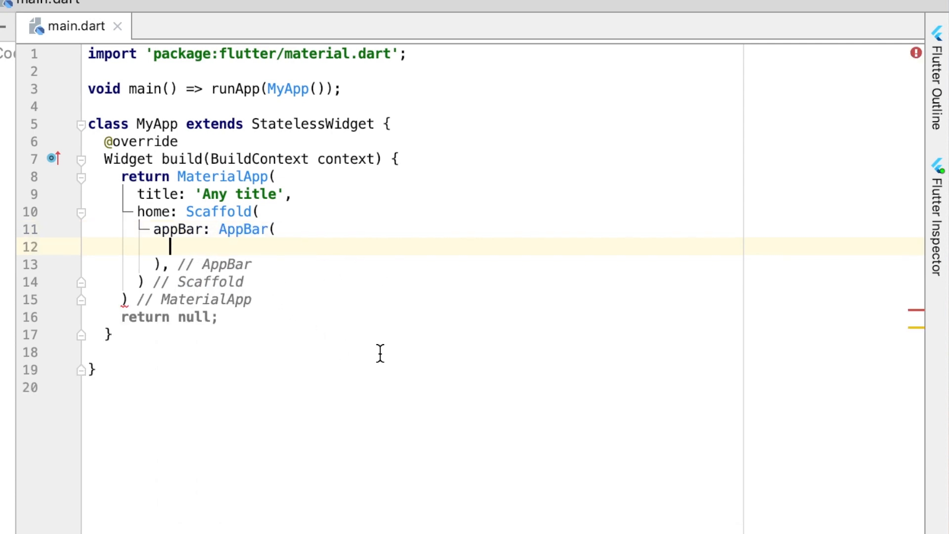
type("title: ,")
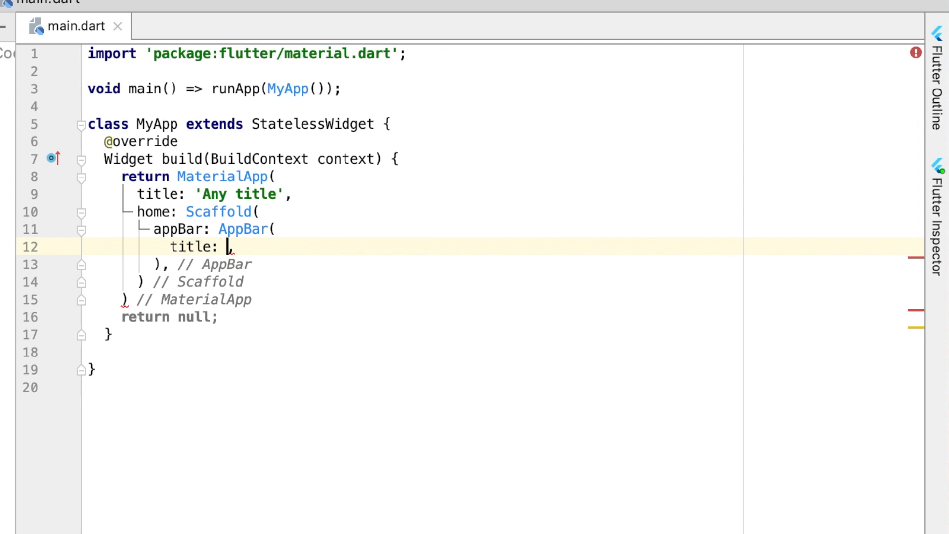
type("Ti")
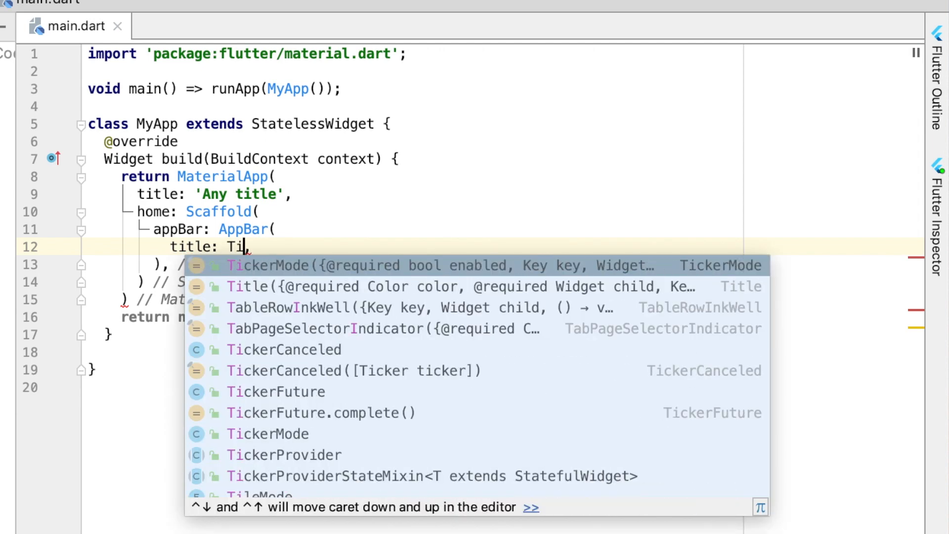
type("ext(\"")
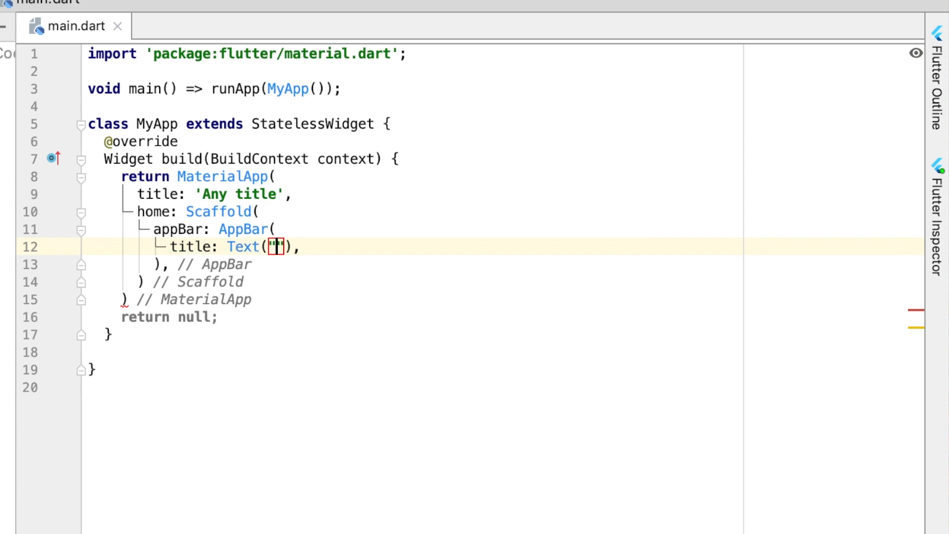
type("My")
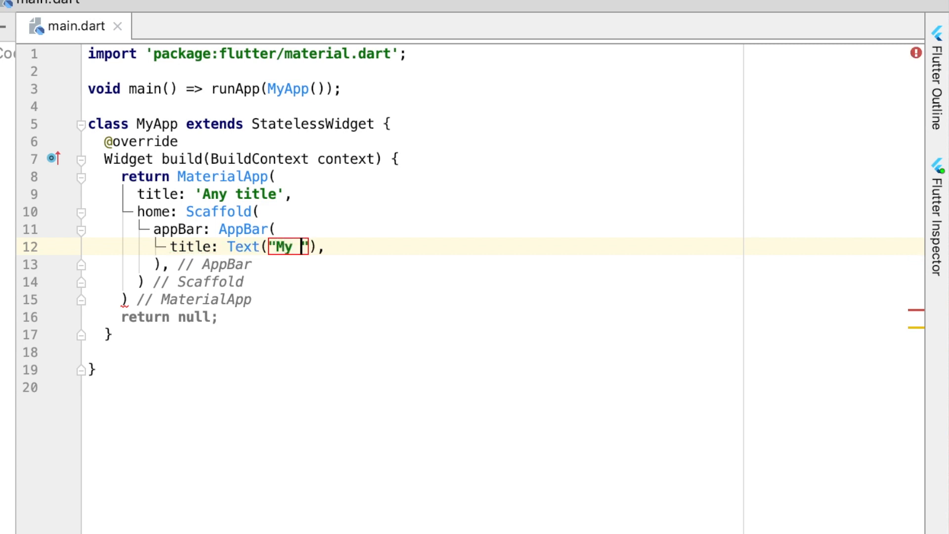
type("new App")
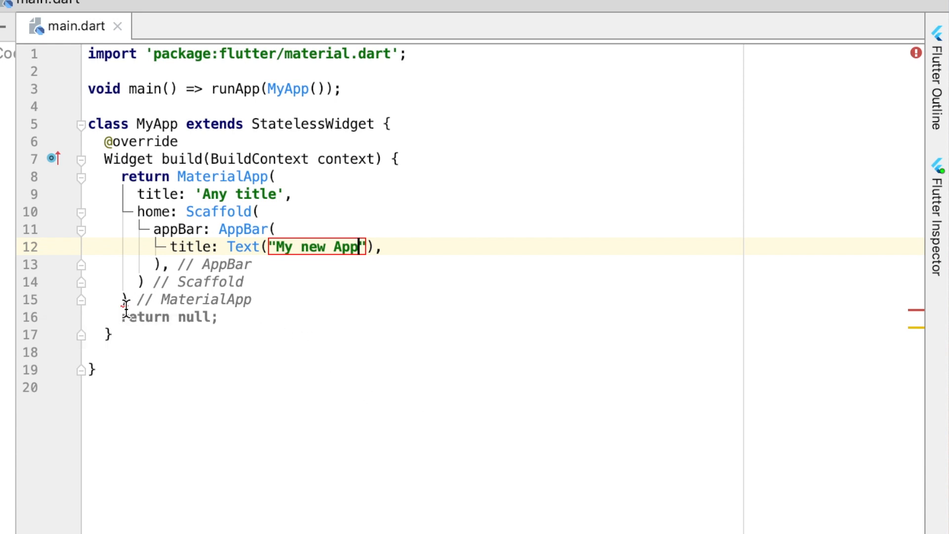
mouse_move(125, 308)
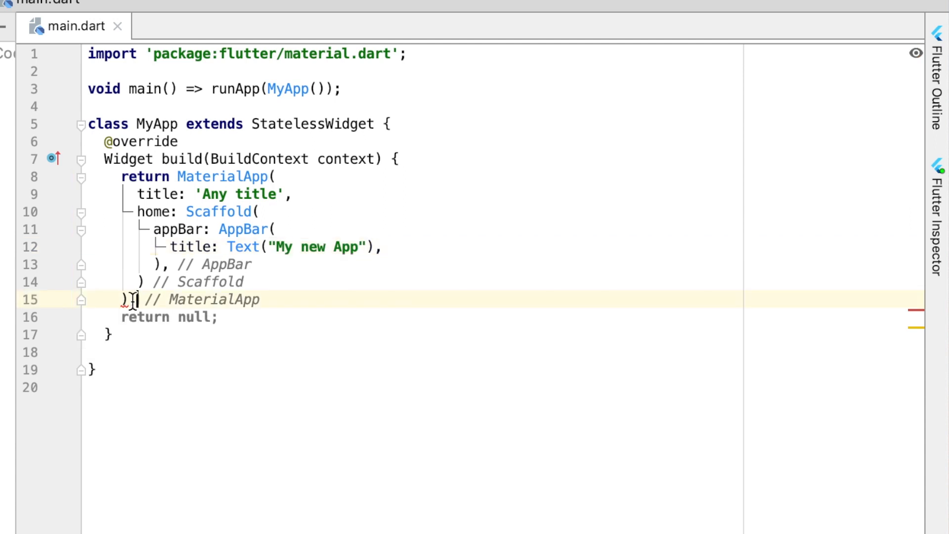
type(";")
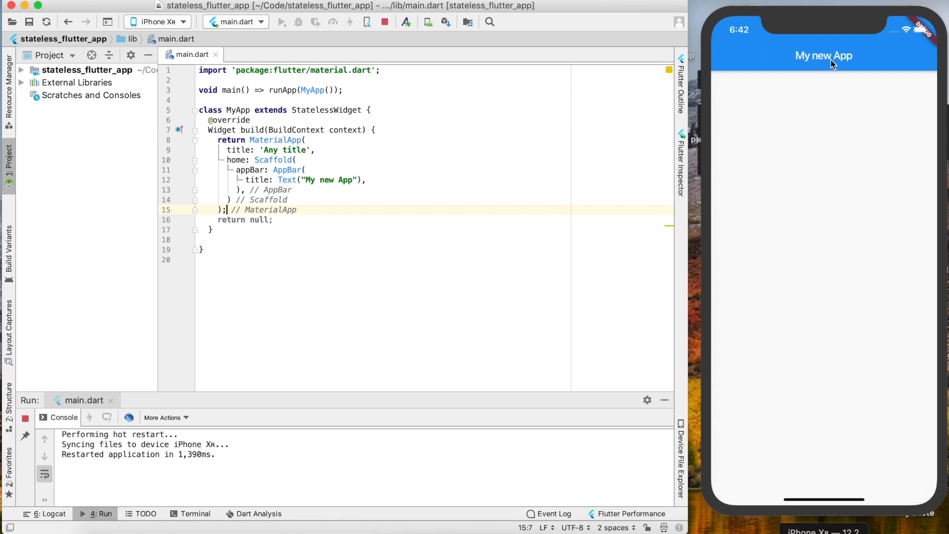
Step: Return the caret to the app bar title string to correct it to "My New App"
left_click(324, 180)
type(",")
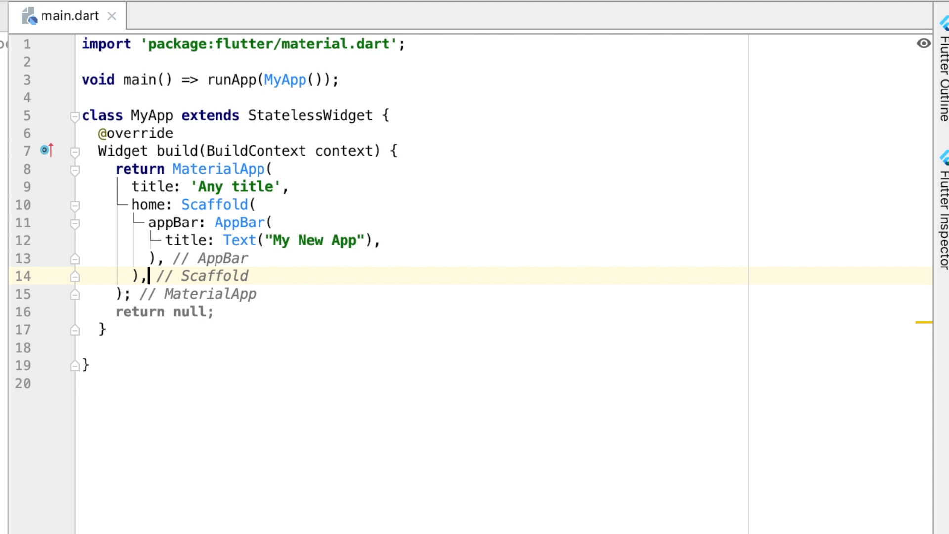
Step: Add body: Center(child: Text("Hello")) to the Scaffold using autocomplete for Center and Text
key("Enter")
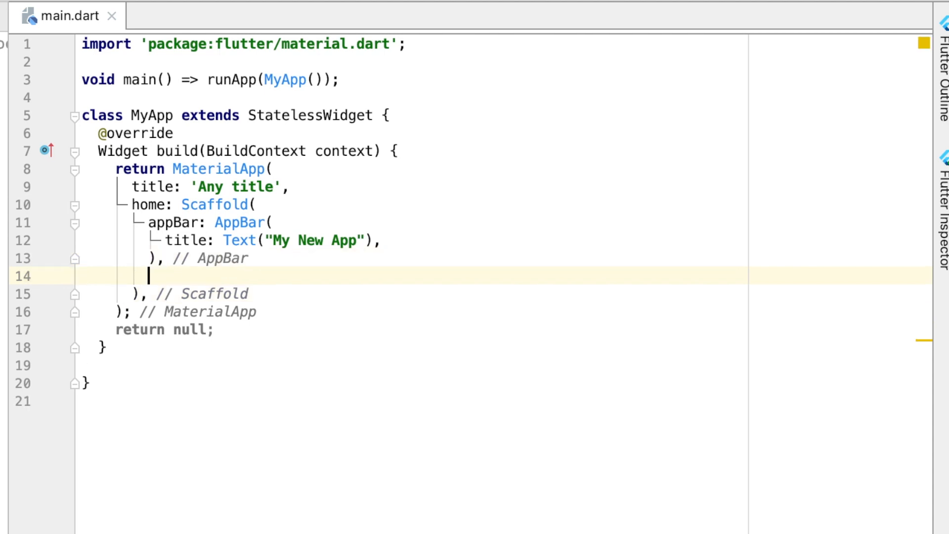
type("body:")
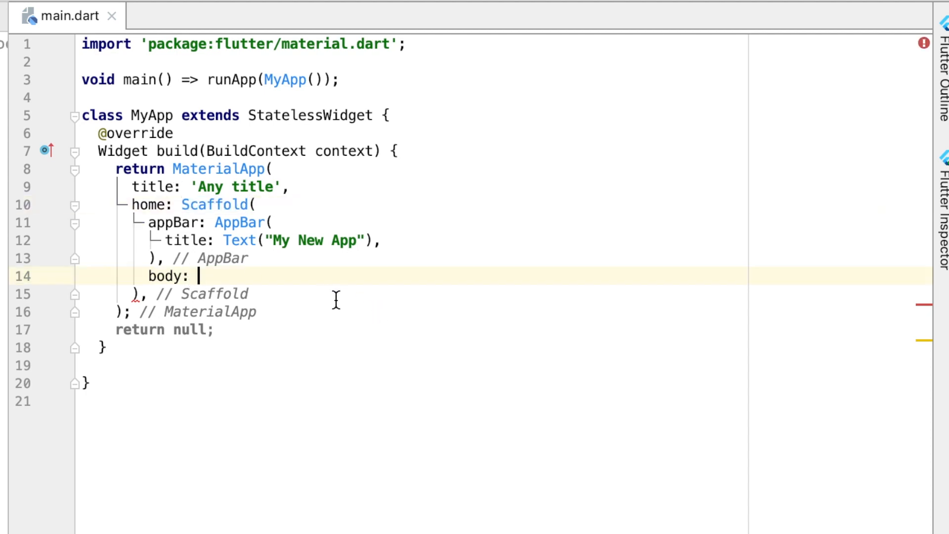
double_click(213, 204)
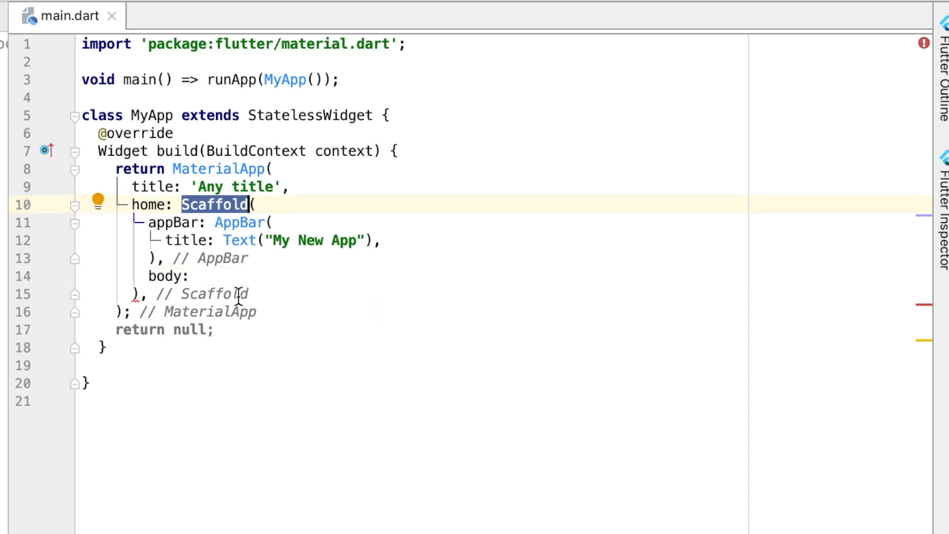
left_click(200, 275)
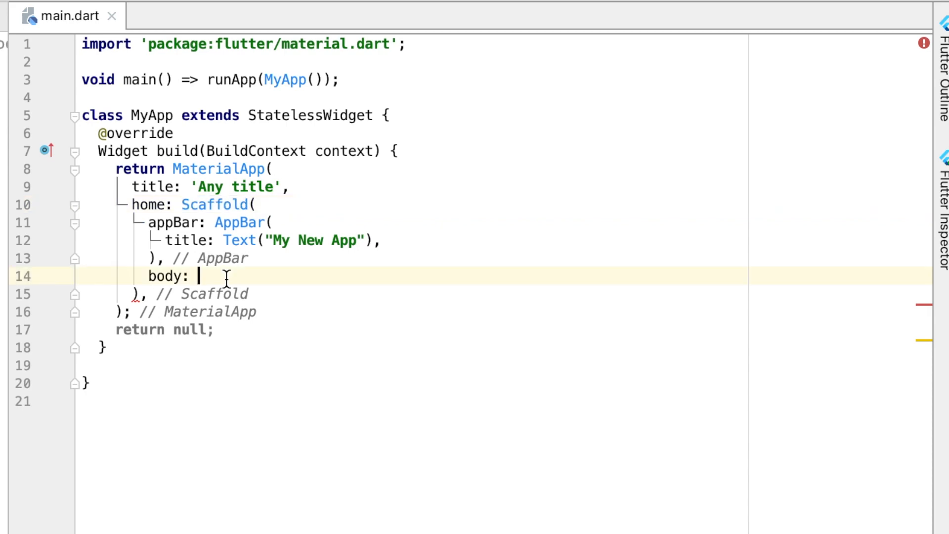
type("Ce")
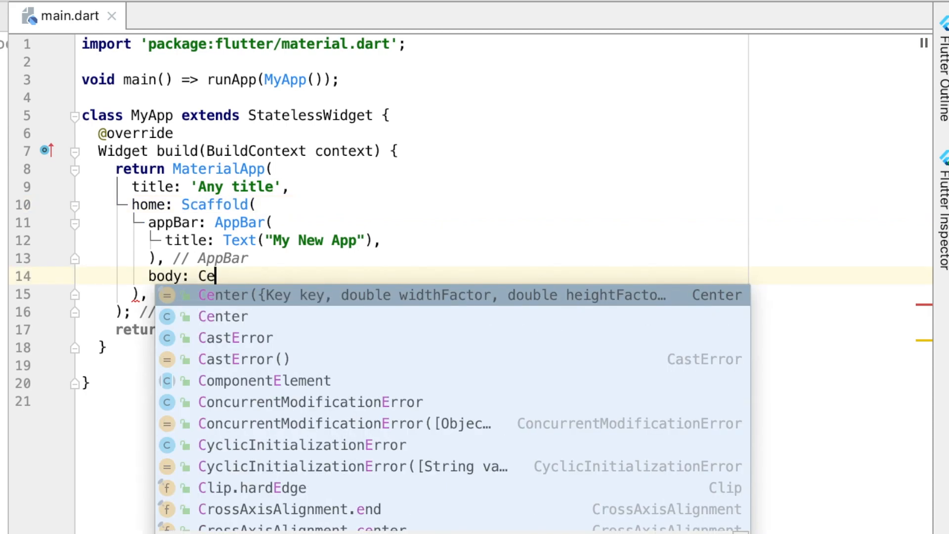
left_click(241, 294)
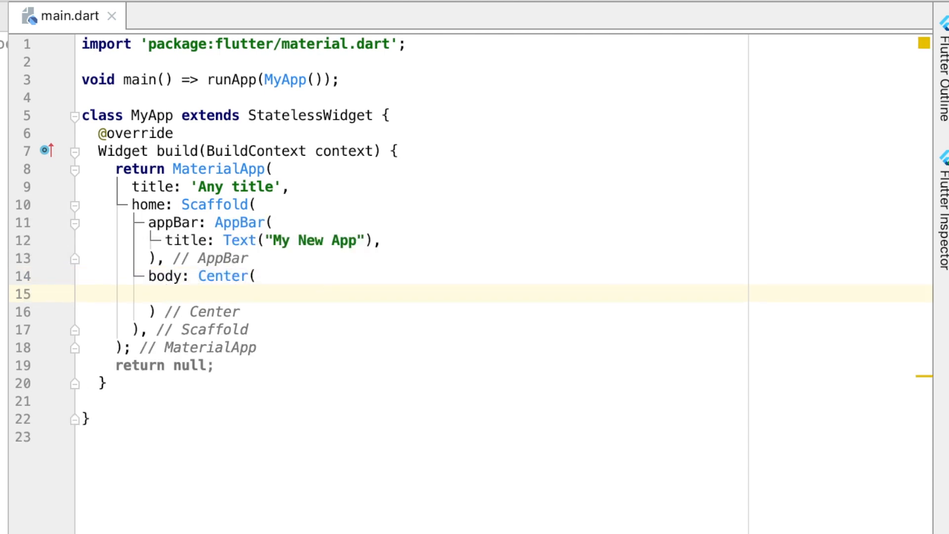
type("Tex")
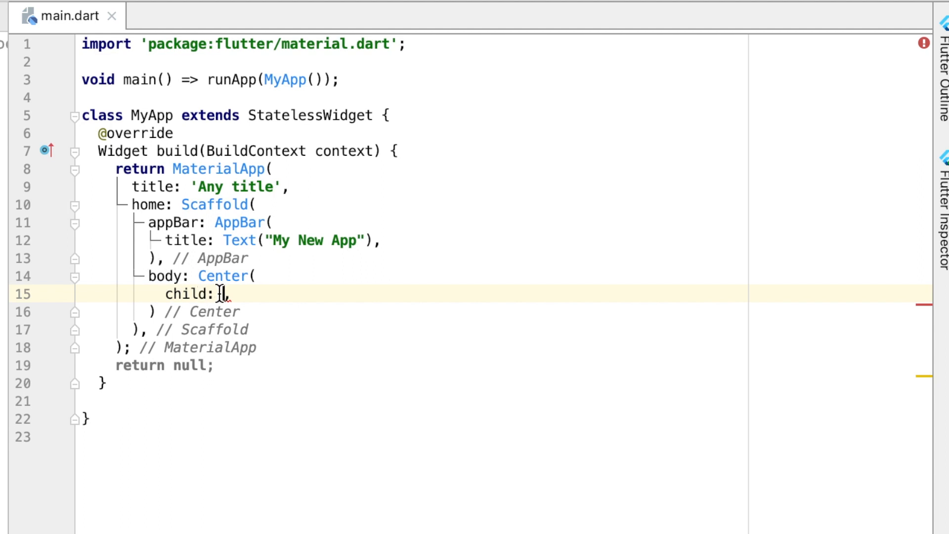
type("Text(\"")
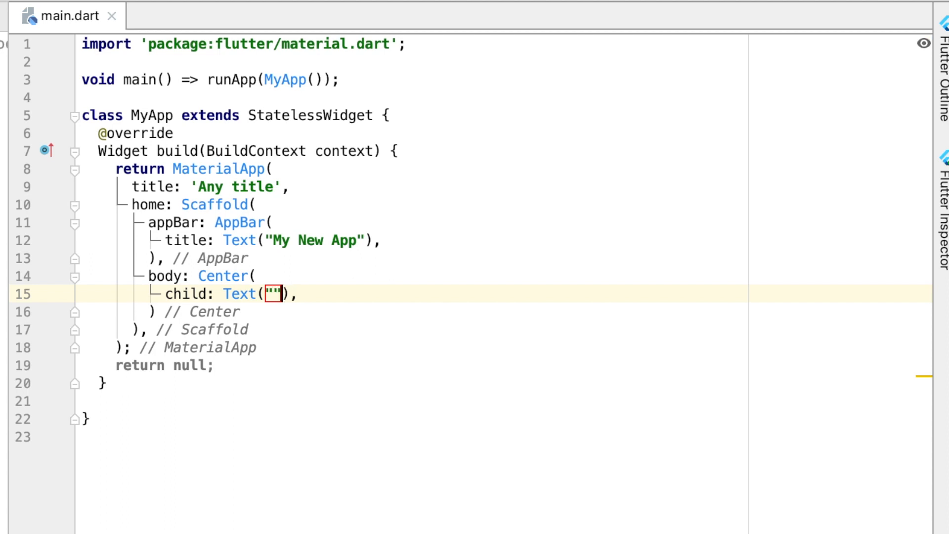
type("Hello World")
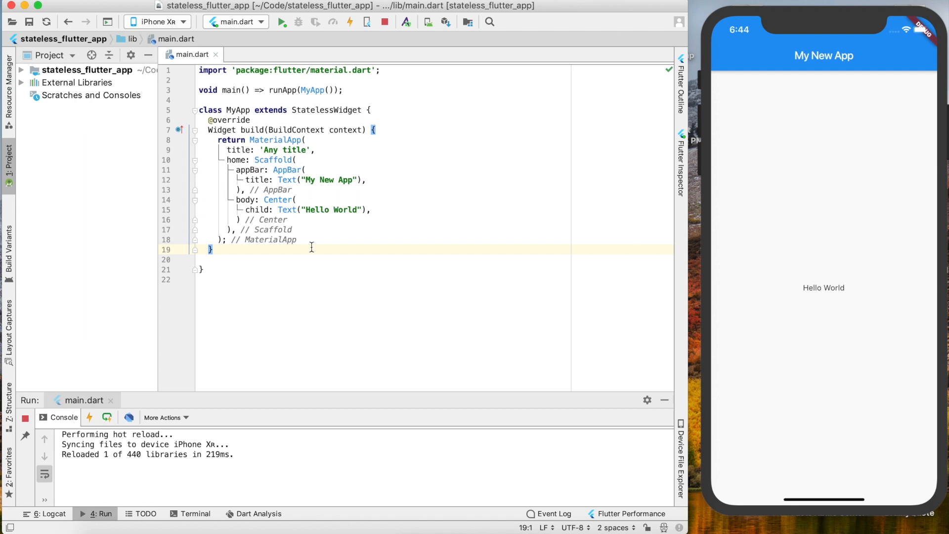
Step: Hot reload, remove the leftover return null, and open pubspec.yaml from the project tree
left_click(350, 21)
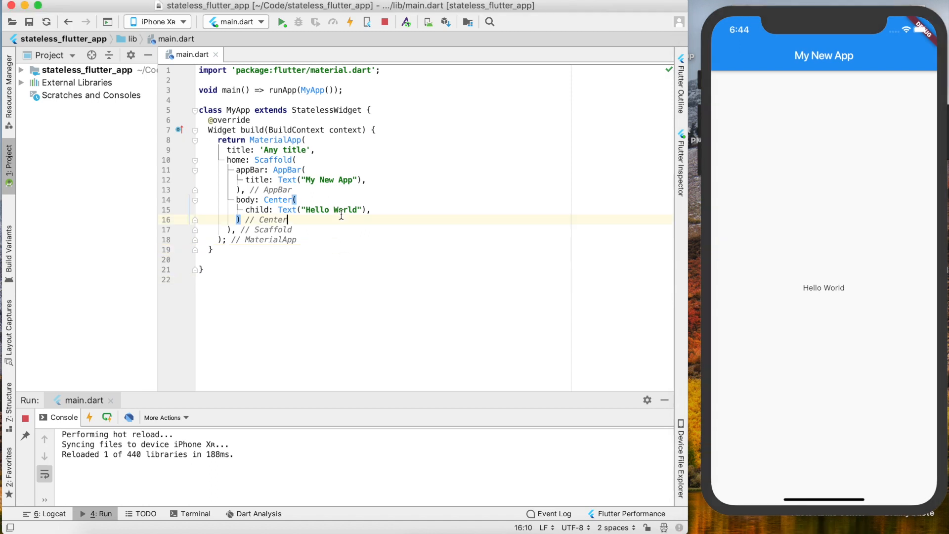
double_click(339, 209)
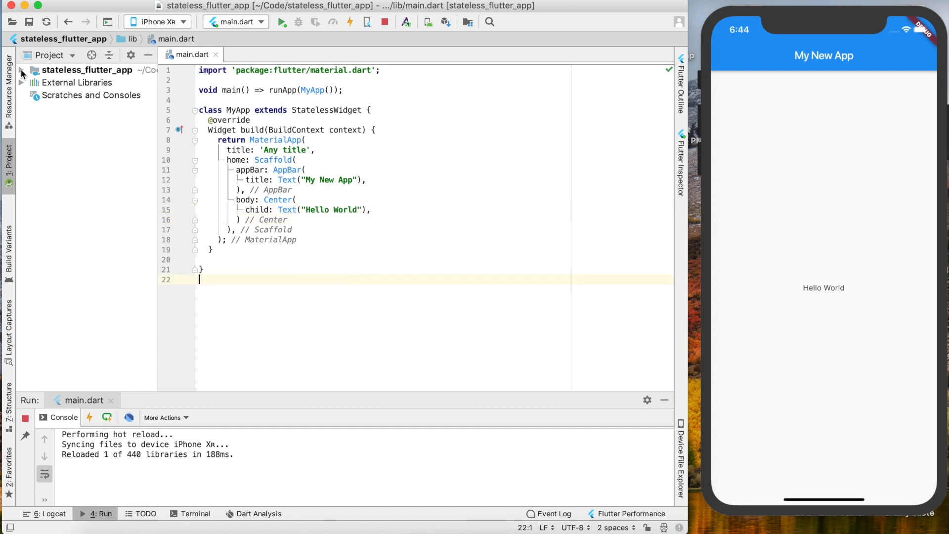
left_click(21, 69)
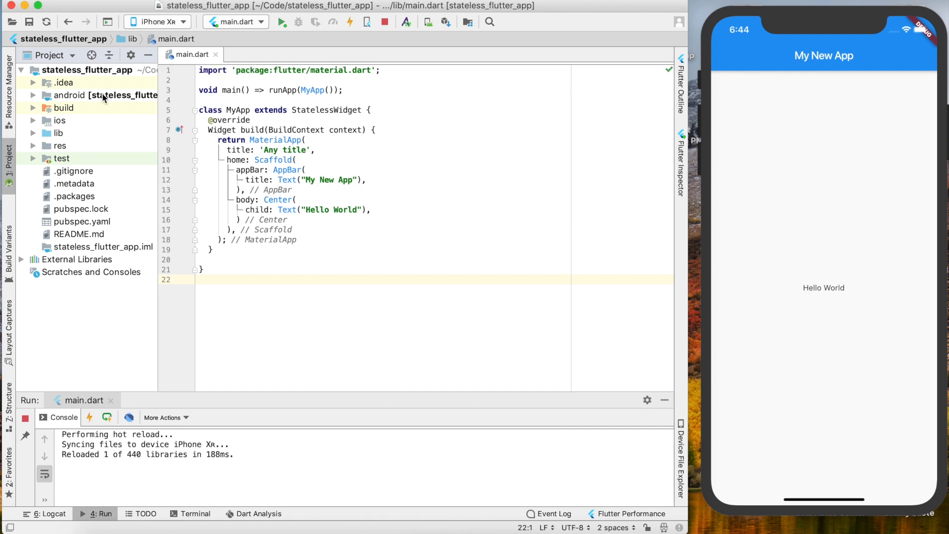
mouse_move(80, 223)
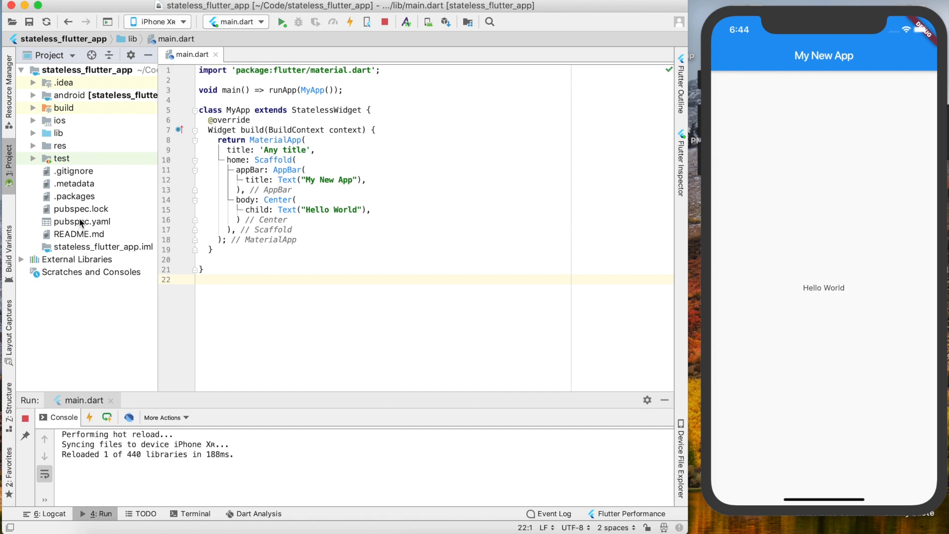
left_click(82, 221)
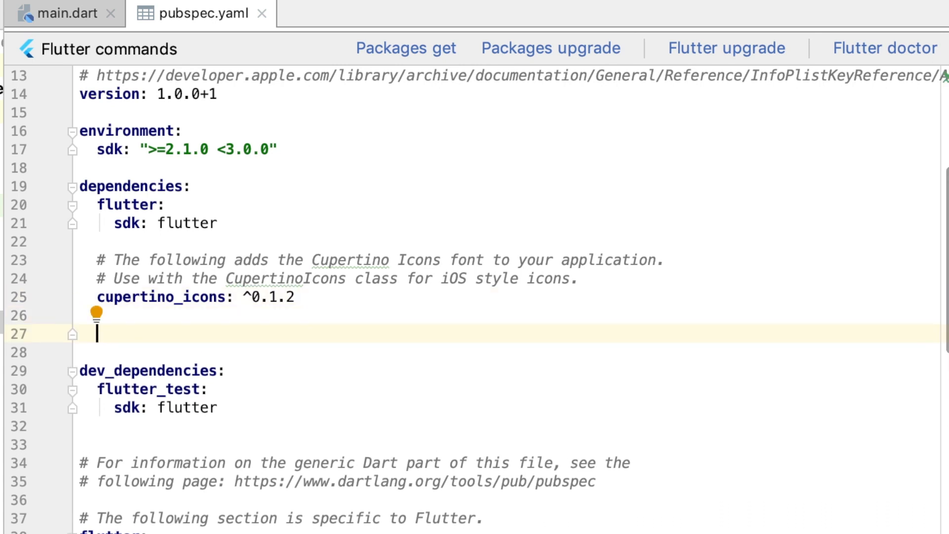
Step: Add english_words: ^3.1.0 under dependencies, then return to main.dart
type("engl")
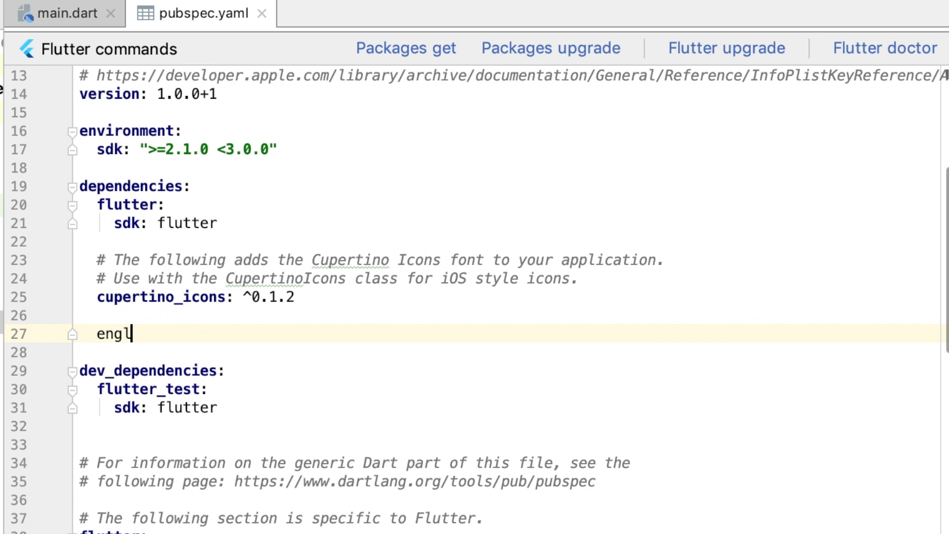
type("ish_word")
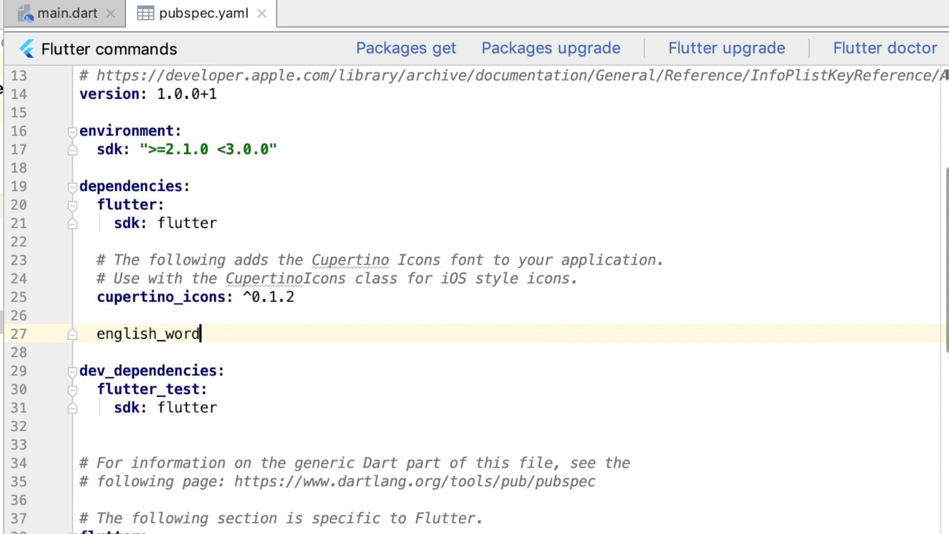
type("s:")
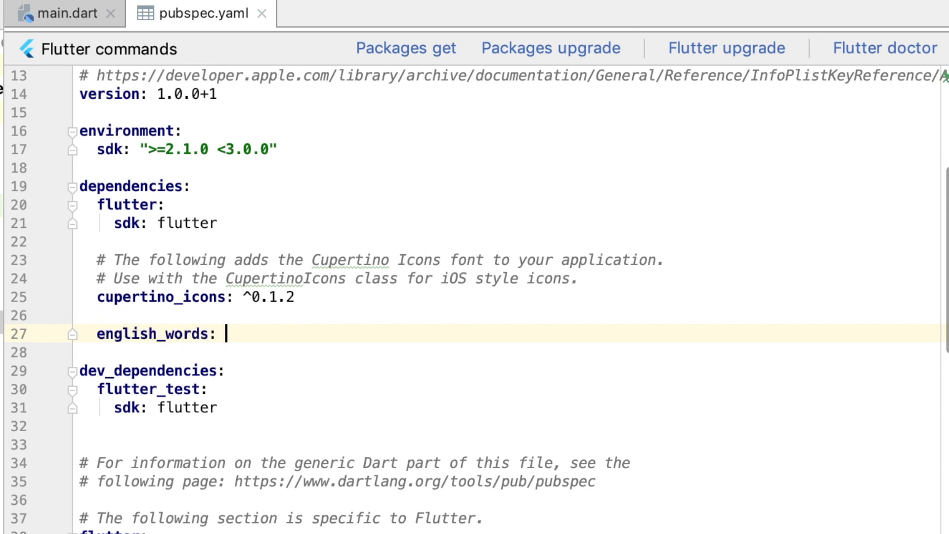
type("^3.1")
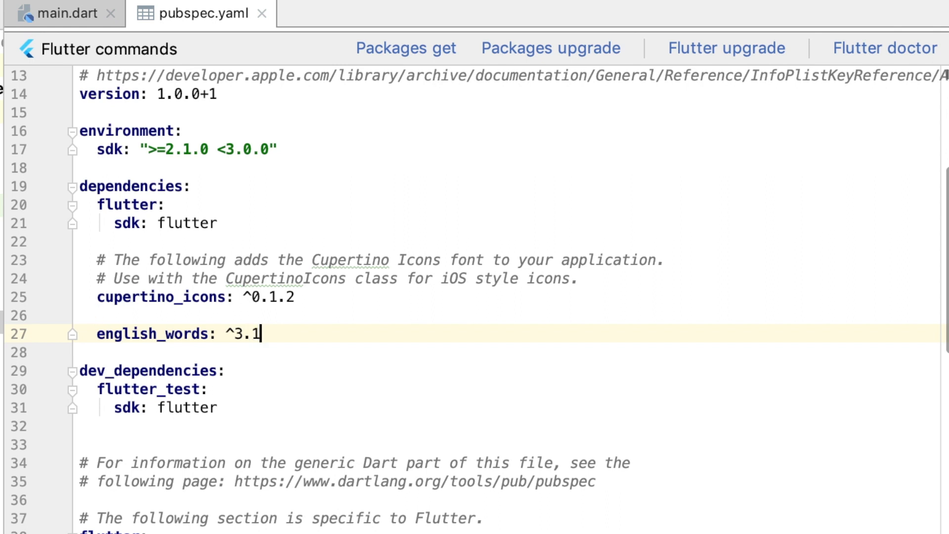
type(".0")
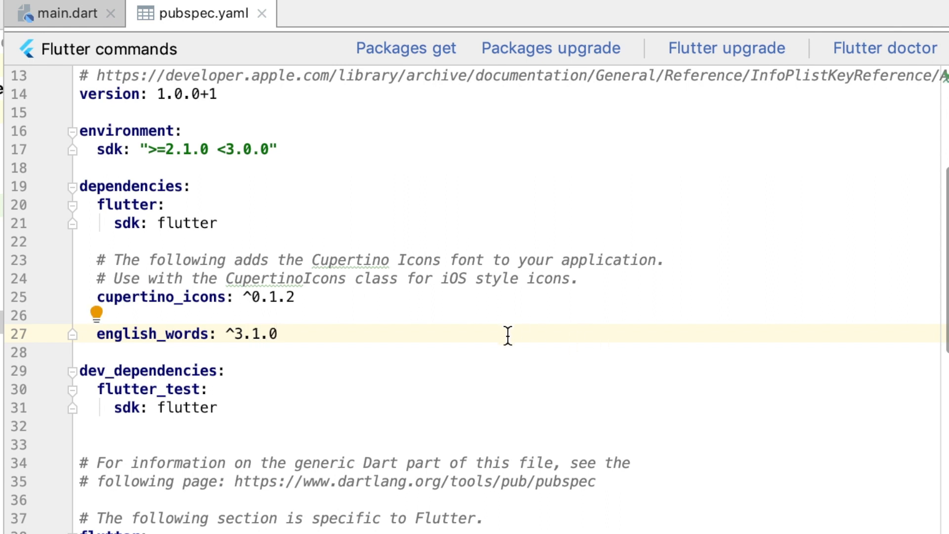
mouse_move(402, 53)
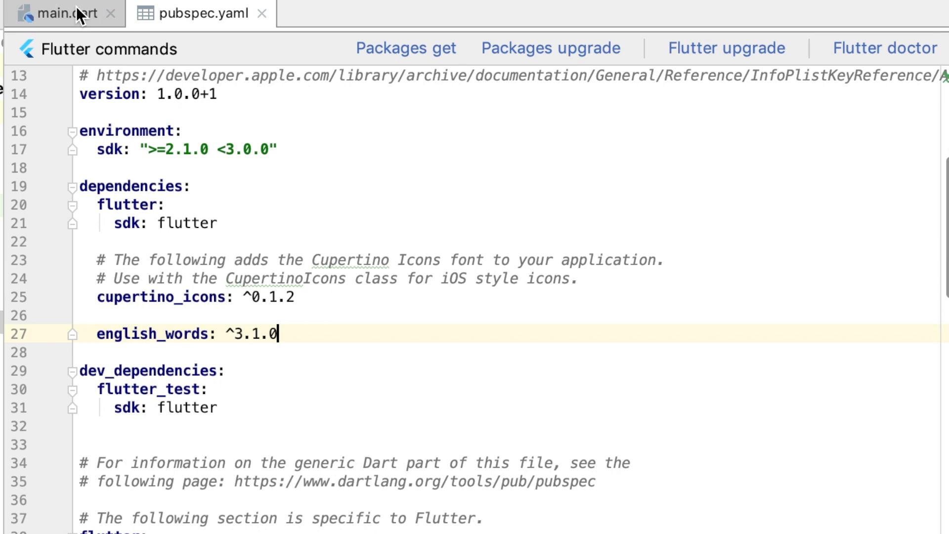
left_click(59, 14)
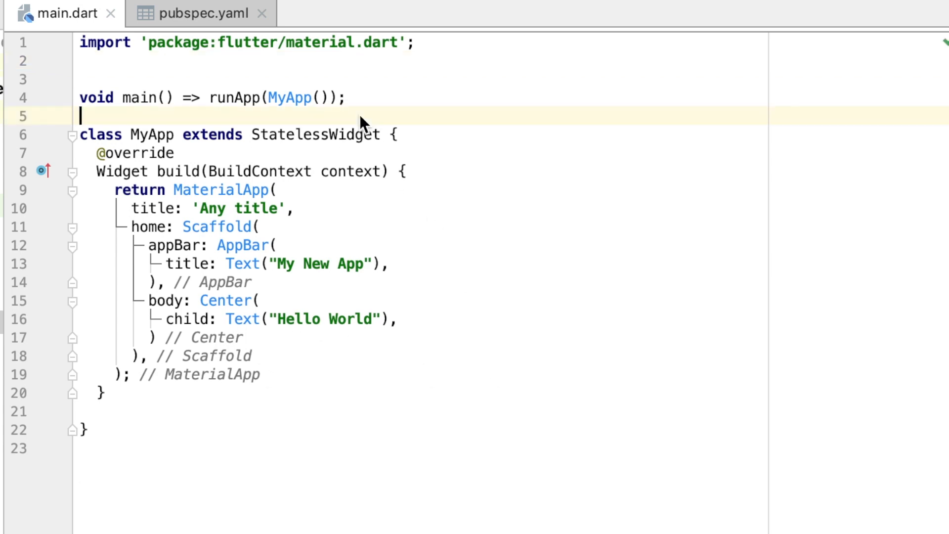
Step: Add import 'package:english_words/english_words.dart'; below the material import
type("imp")
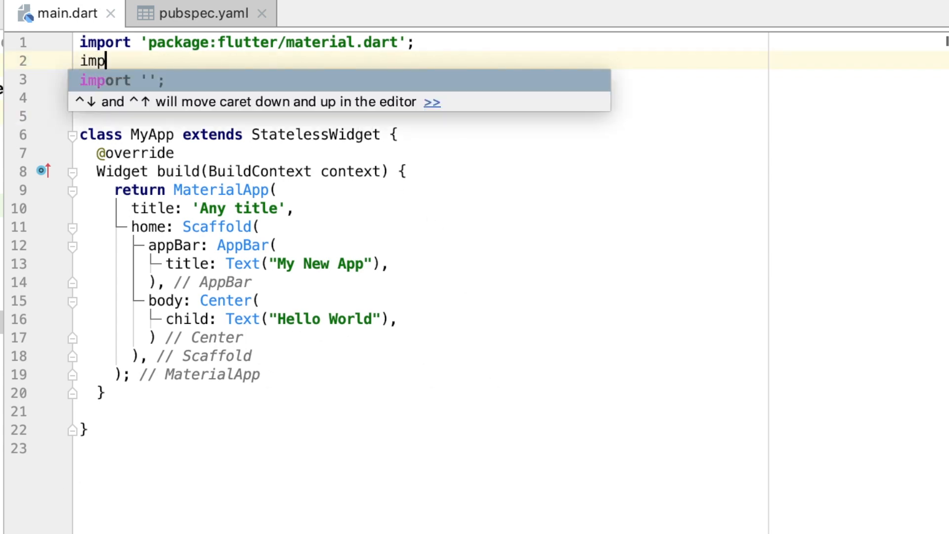
type("ort 'package:")
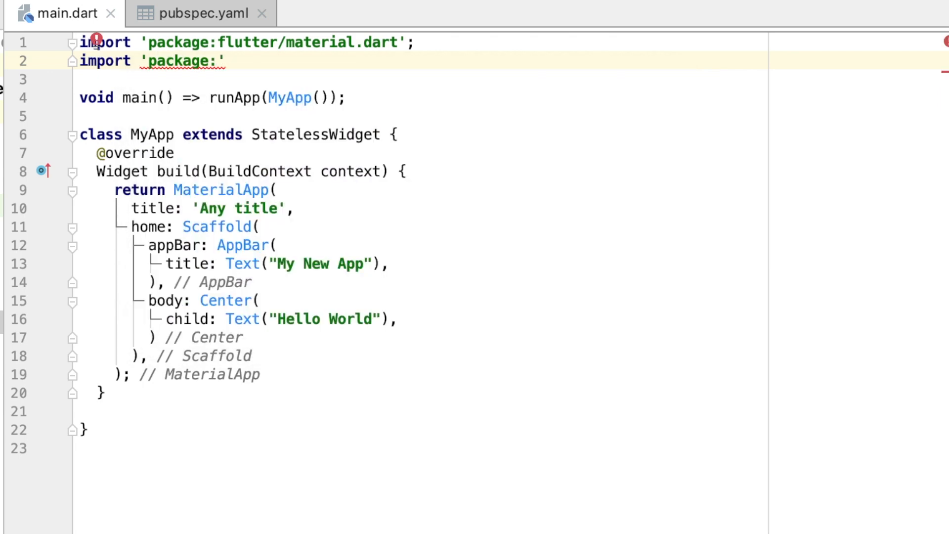
type("english_words/")
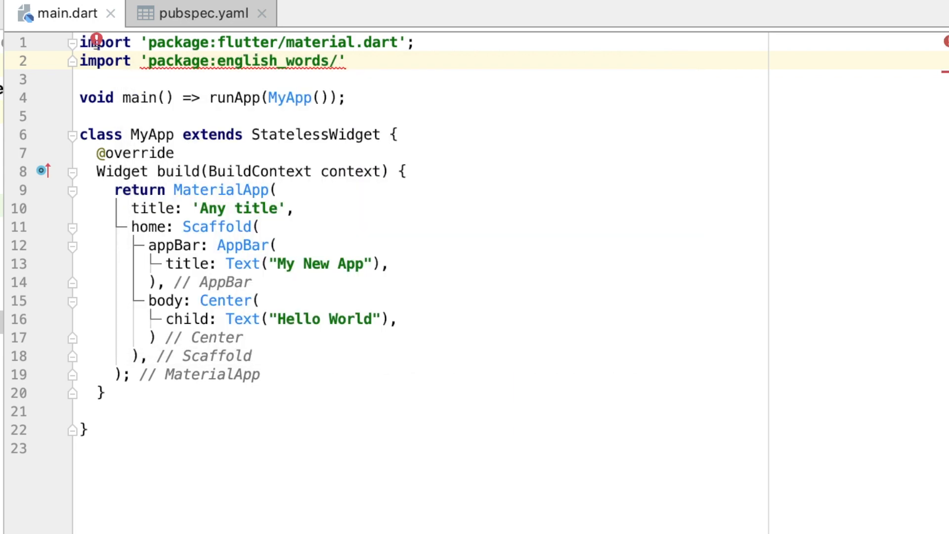
type("english_words.dart")
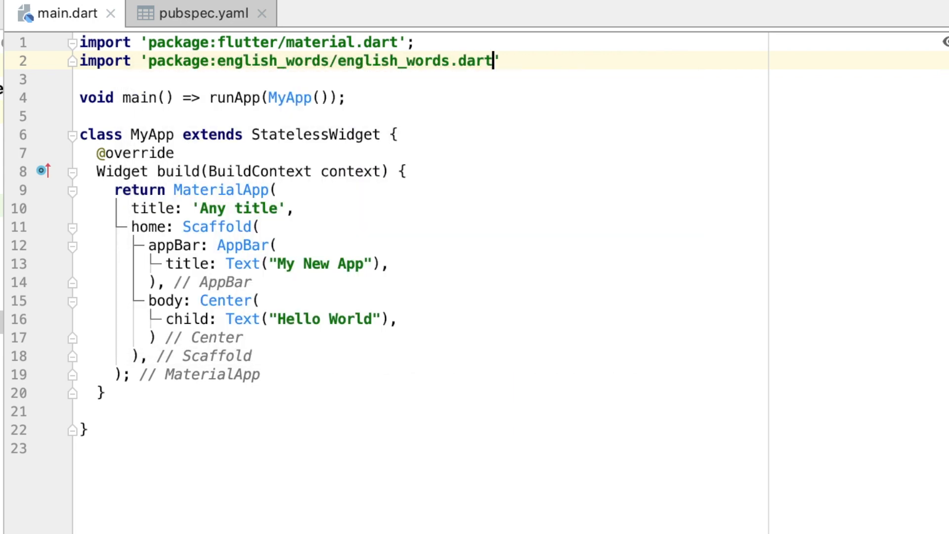
type(";")
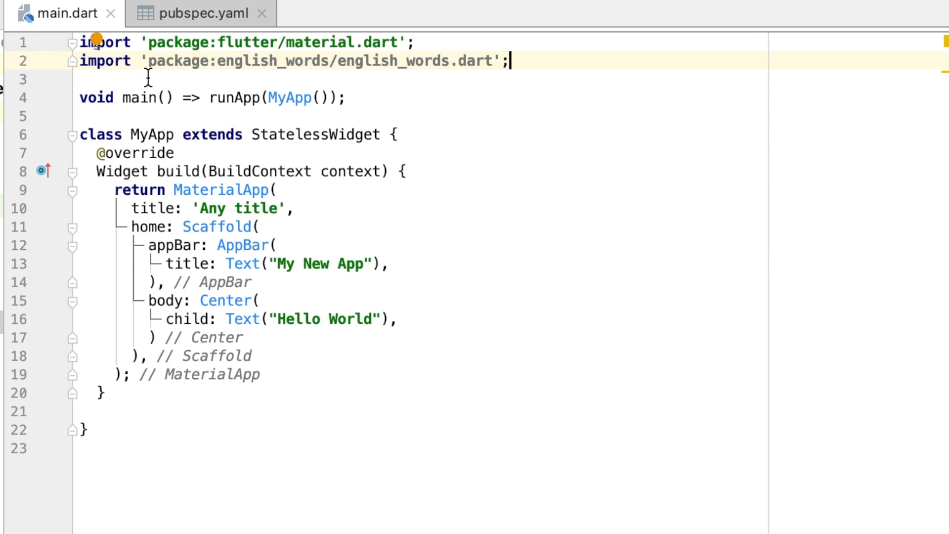
mouse_move(315, 400)
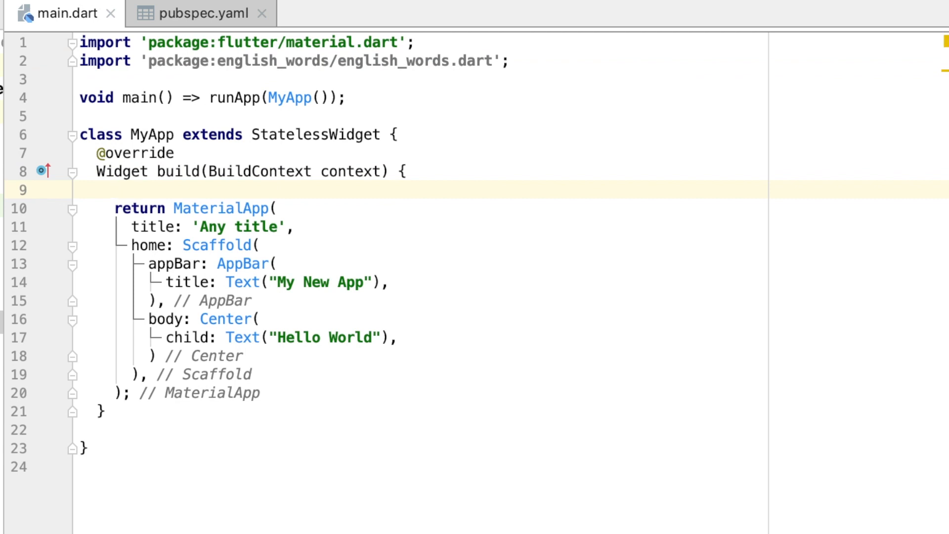
Step: Write wordPair = WordPair.random(); and add the final keyword via autocomplete
type("wordPair")
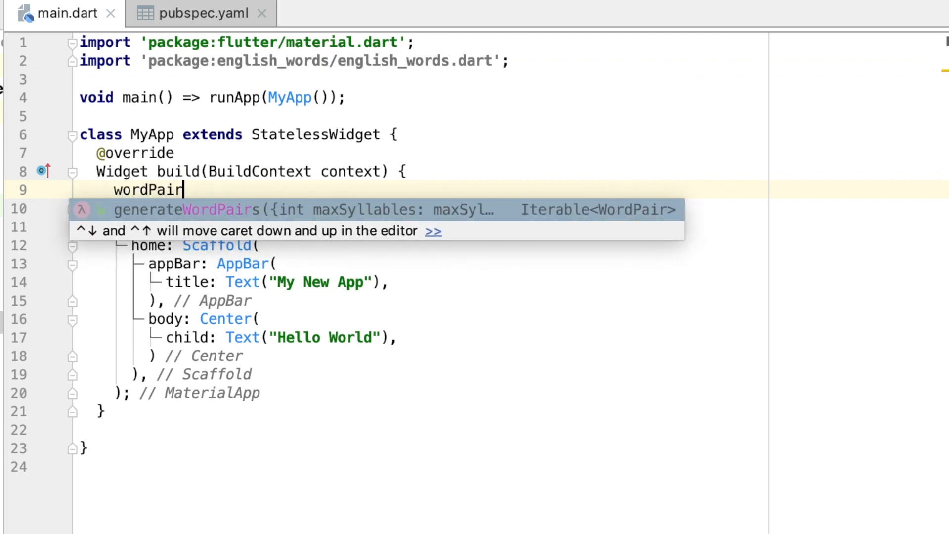
type("= Wo")
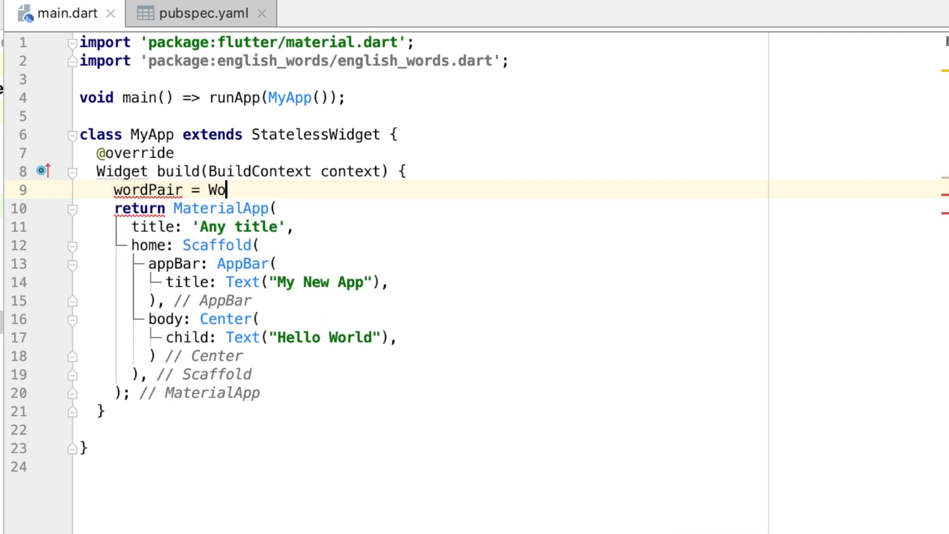
type("rdPai")
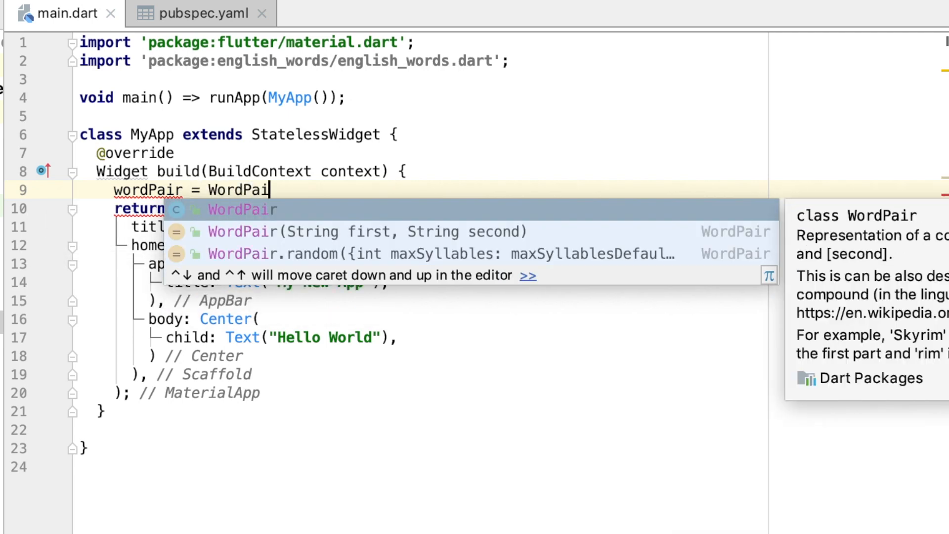
type(".random();")
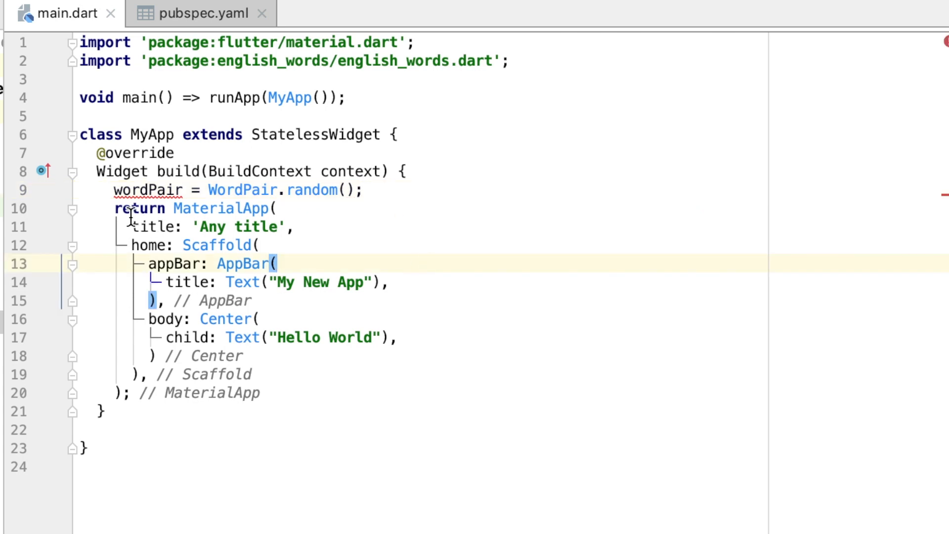
mouse_move(127, 191)
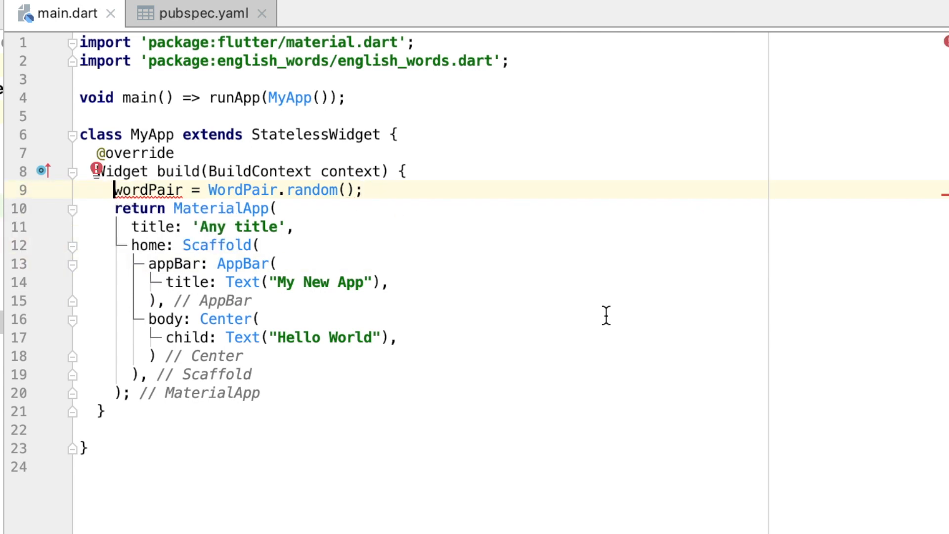
type("f")
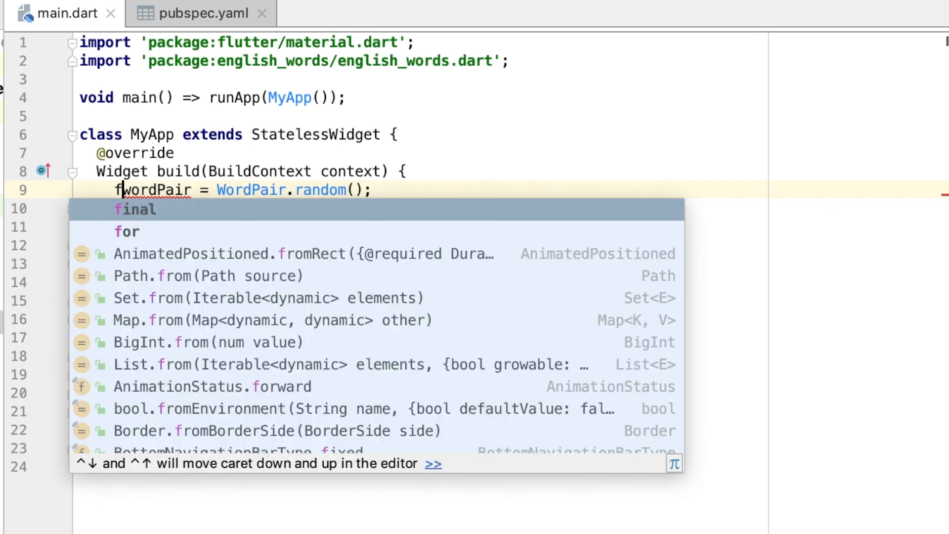
key("Tab")
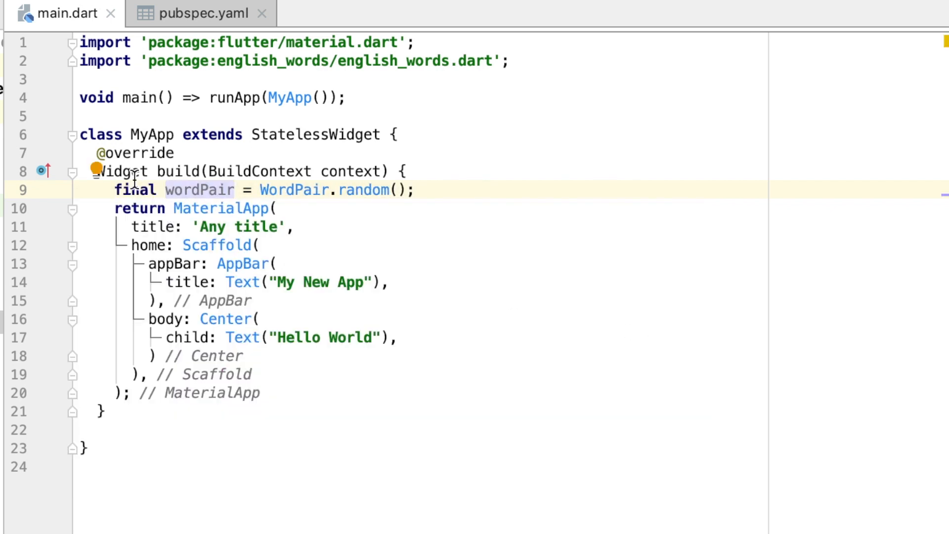
Step: Try var in place of final, then change the declaration back to final wordPair
double_click(133, 189)
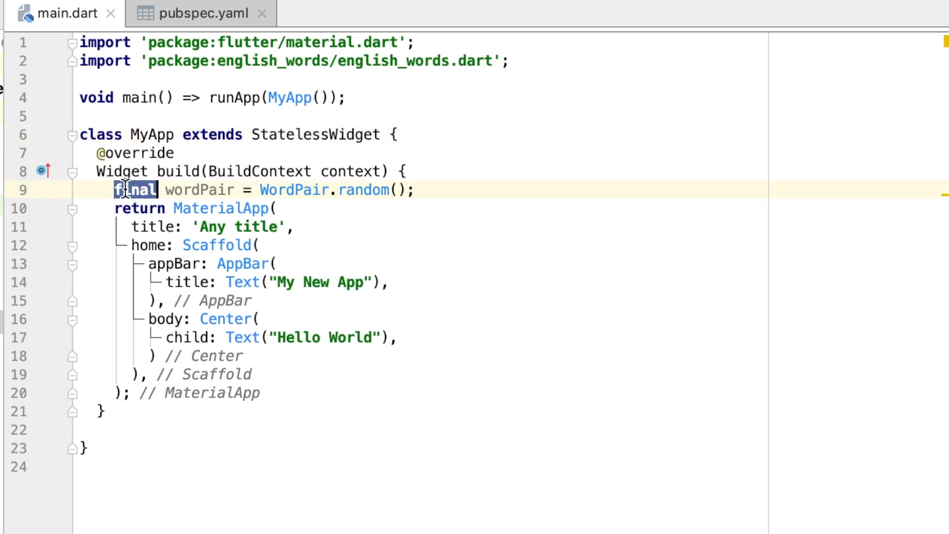
mouse_move(133, 192)
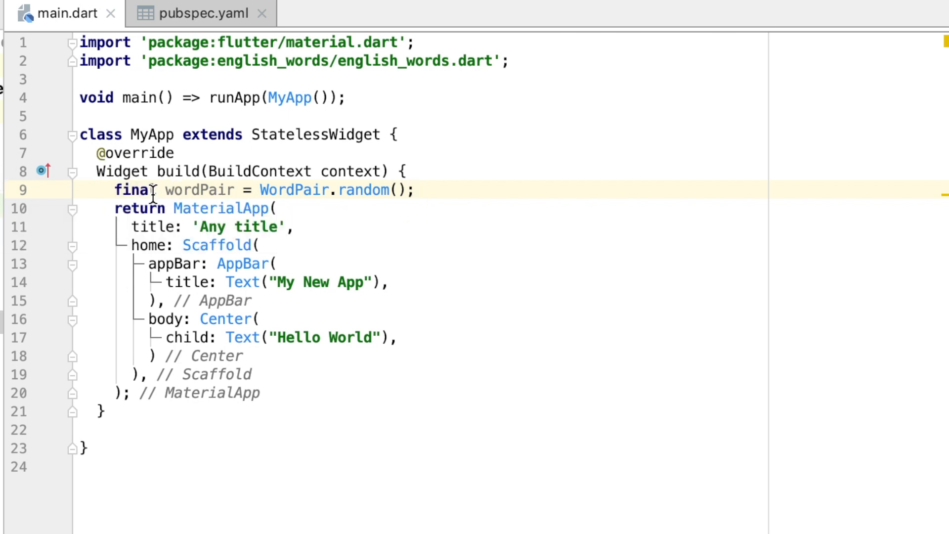
double_click(196, 189)
type("var")
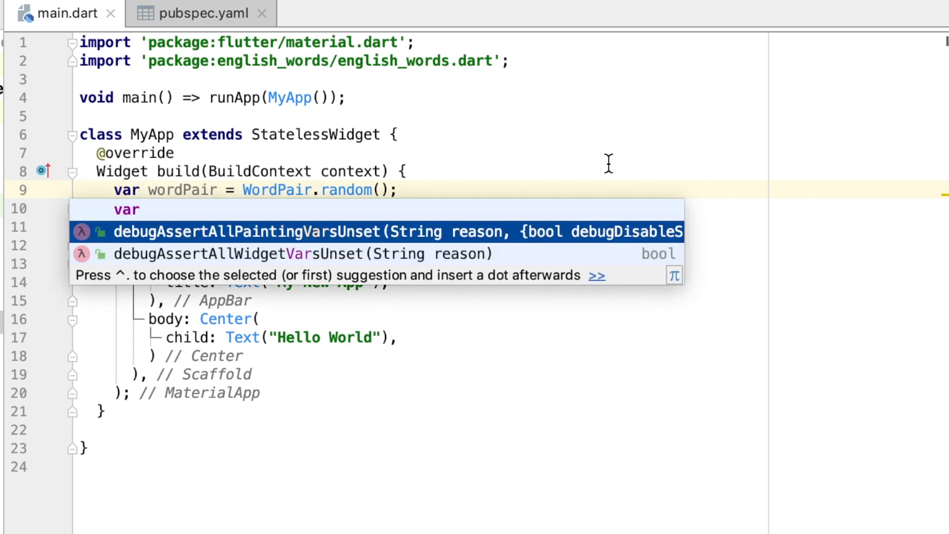
key("Escape")
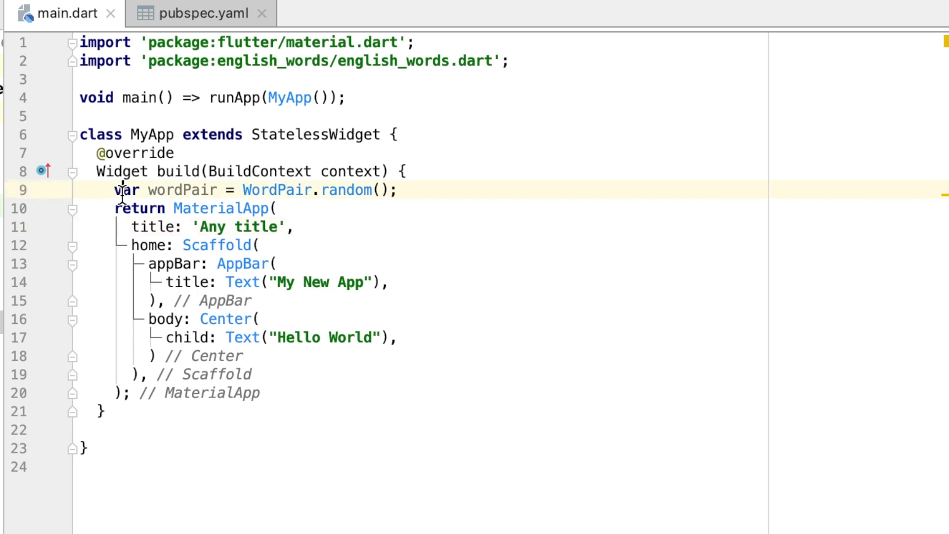
double_click(127, 190)
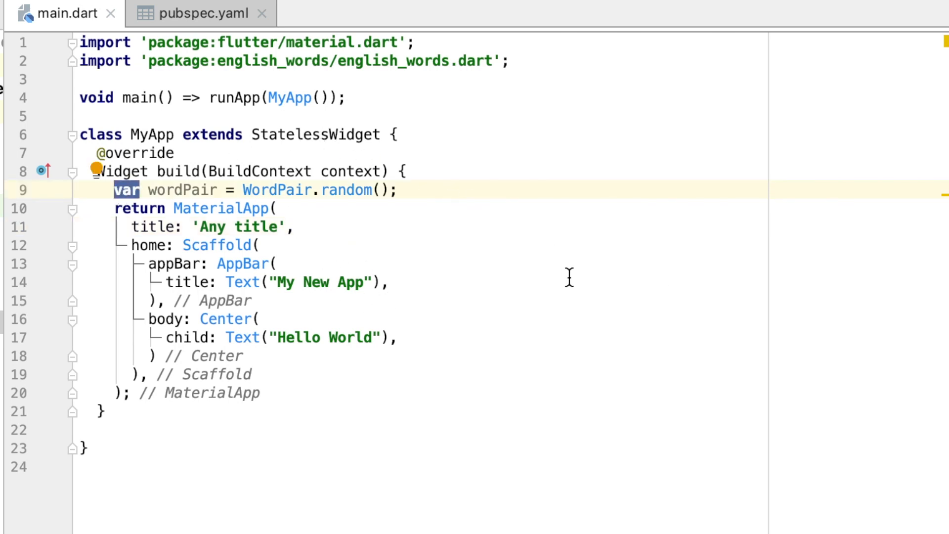
type("fa")
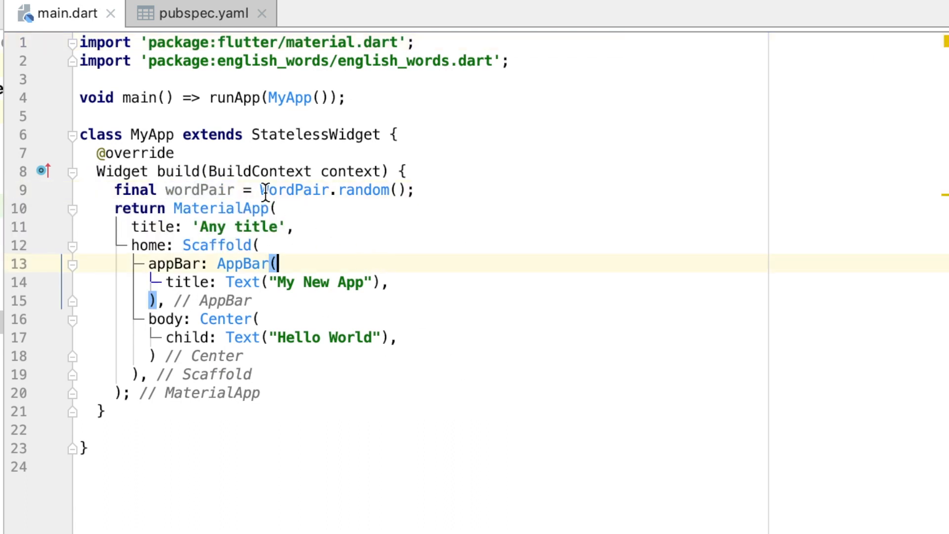
mouse_move(201, 195)
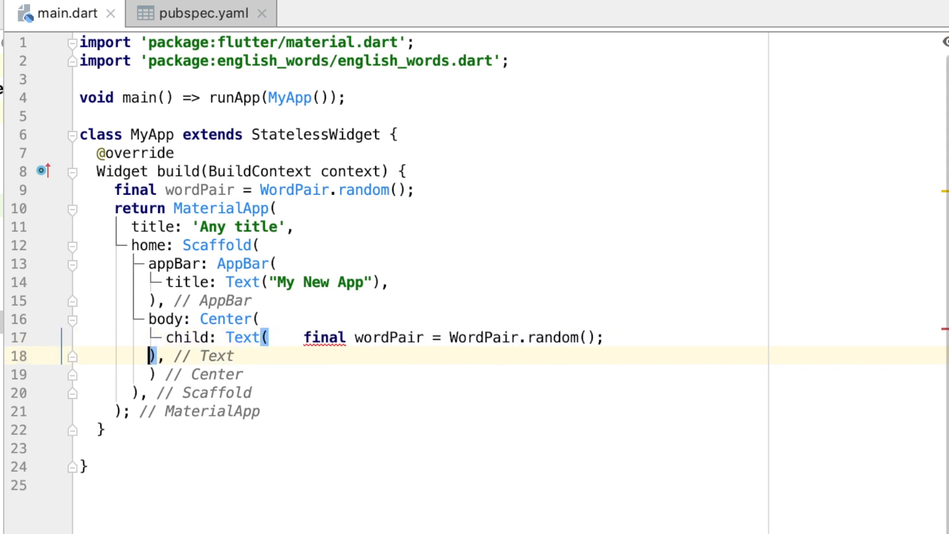
Step: Replace 'Hello World' in the centered Text with wordPair.asPascalCase
type("wordPair.),")
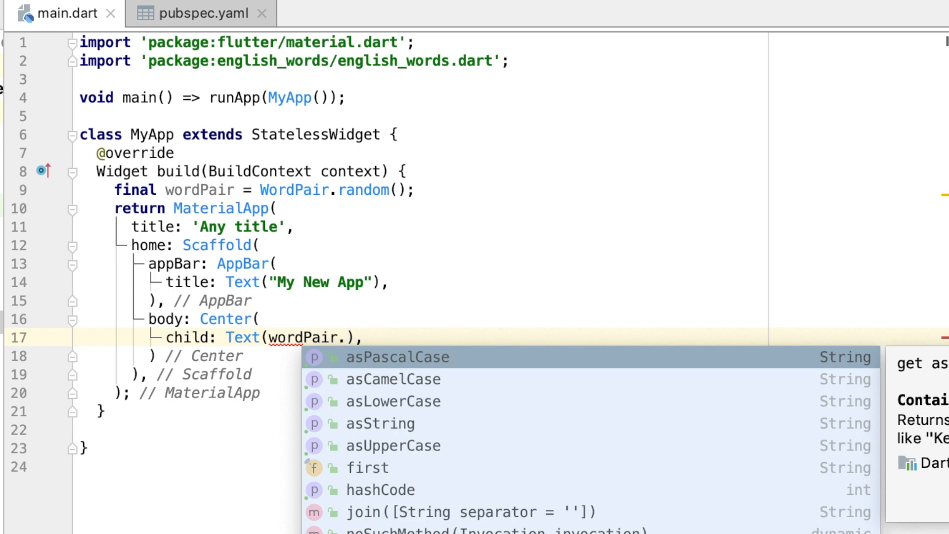
double_click(387, 357)
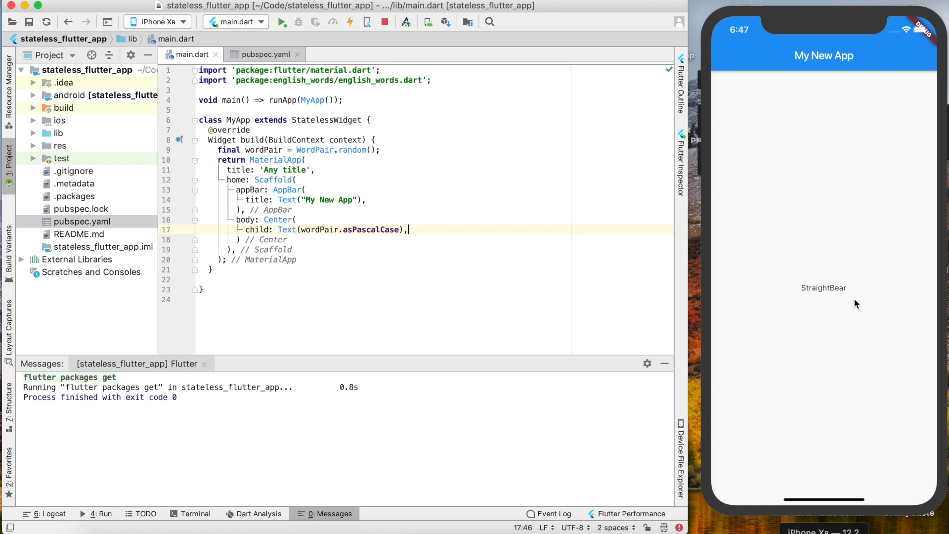
mouse_move(881, 300)
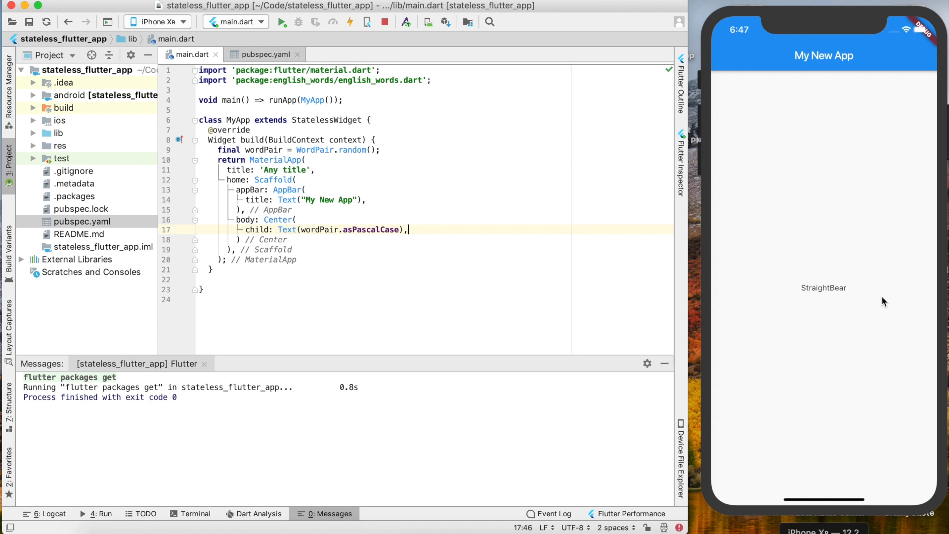
Step: Hot reload the app so the simulator shows a new random PascalCase word pair
left_click(336, 22)
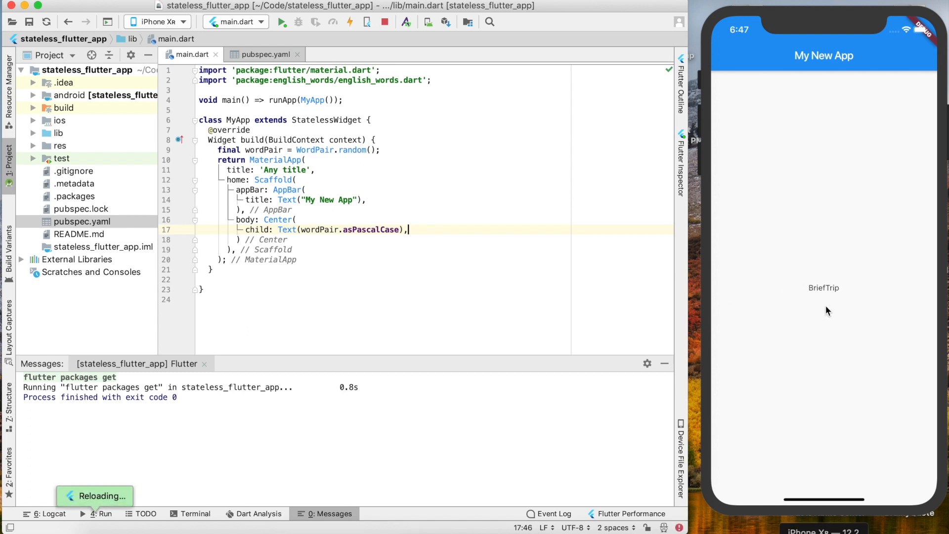